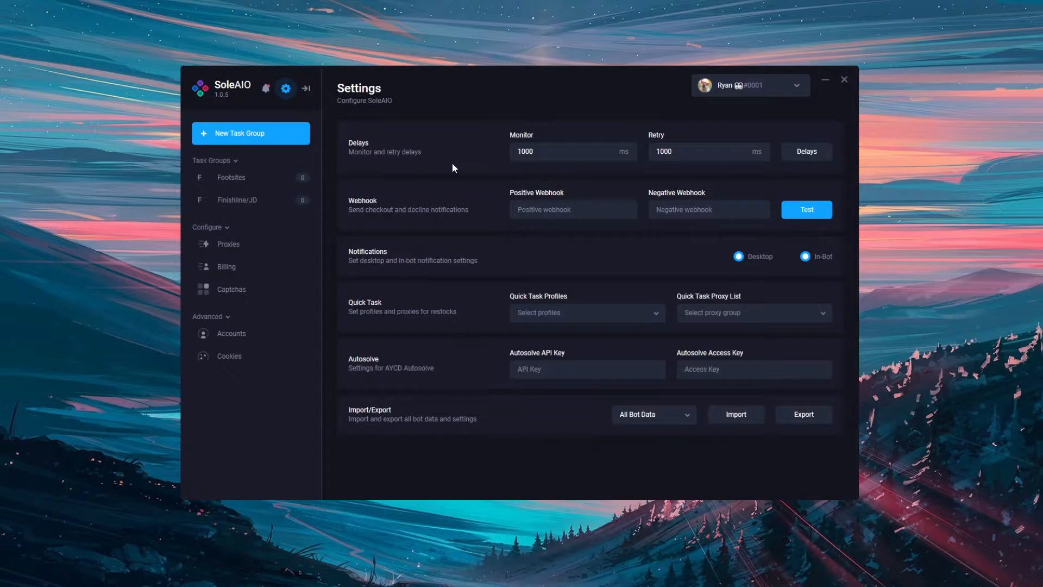
pyautogui.moveTo(438, 184)
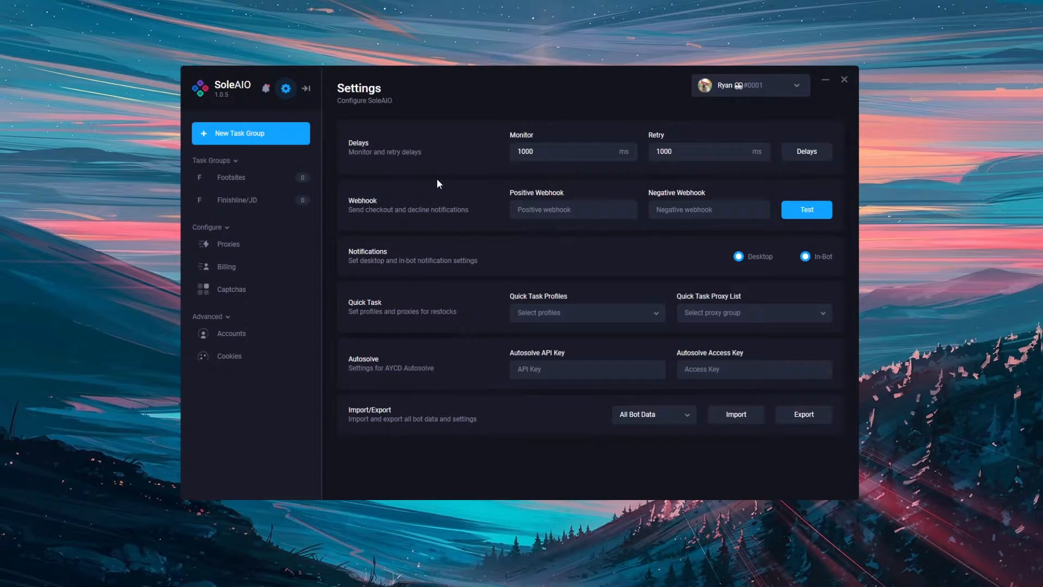
pyautogui.moveTo(431, 181)
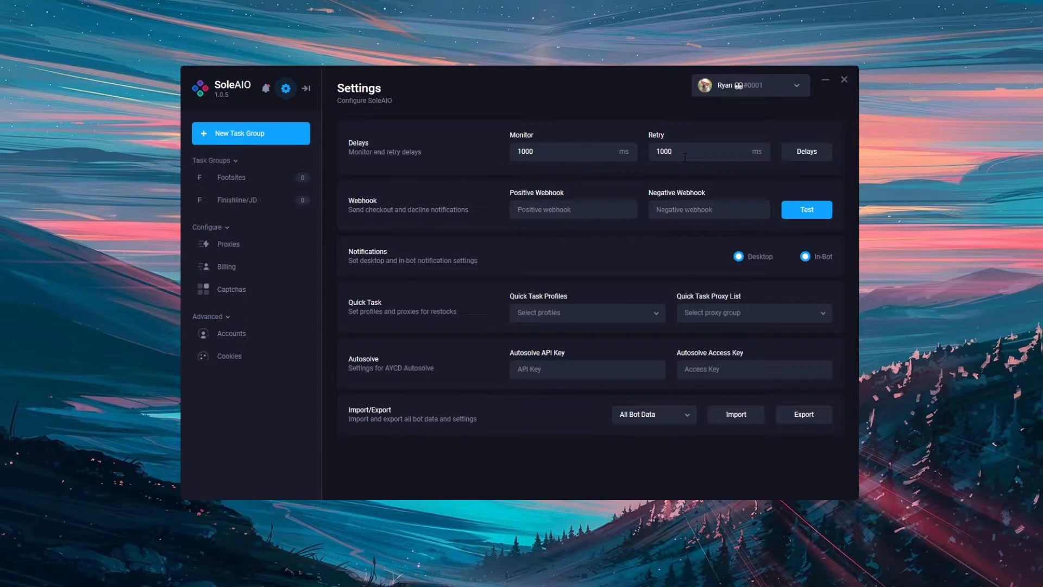
pyautogui.moveTo(609, 175)
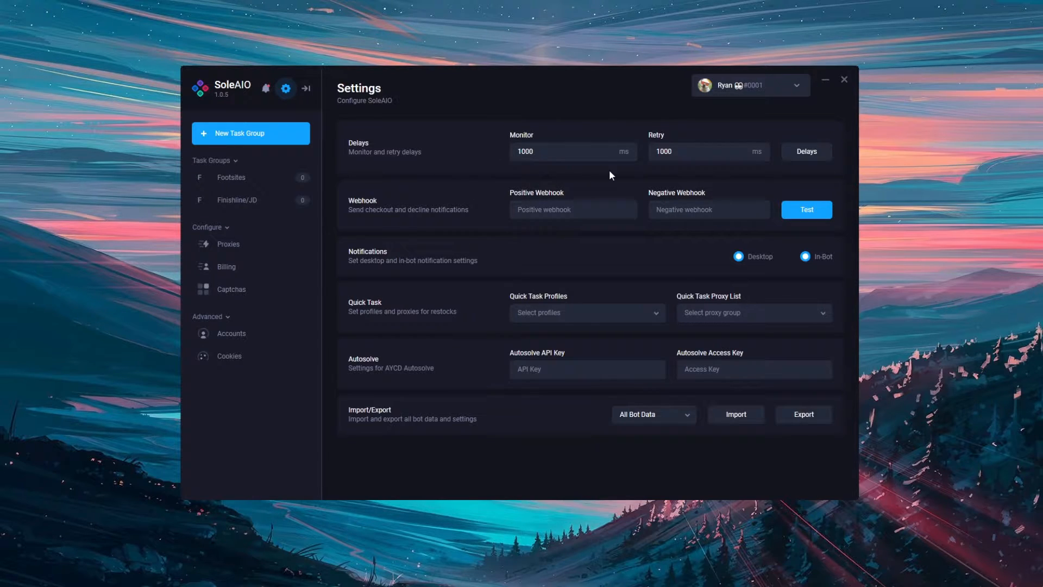
# - Save Monitor and Retry delays of 2000 ms for All Groups in the Delays dialog
pyautogui.click(708, 151)
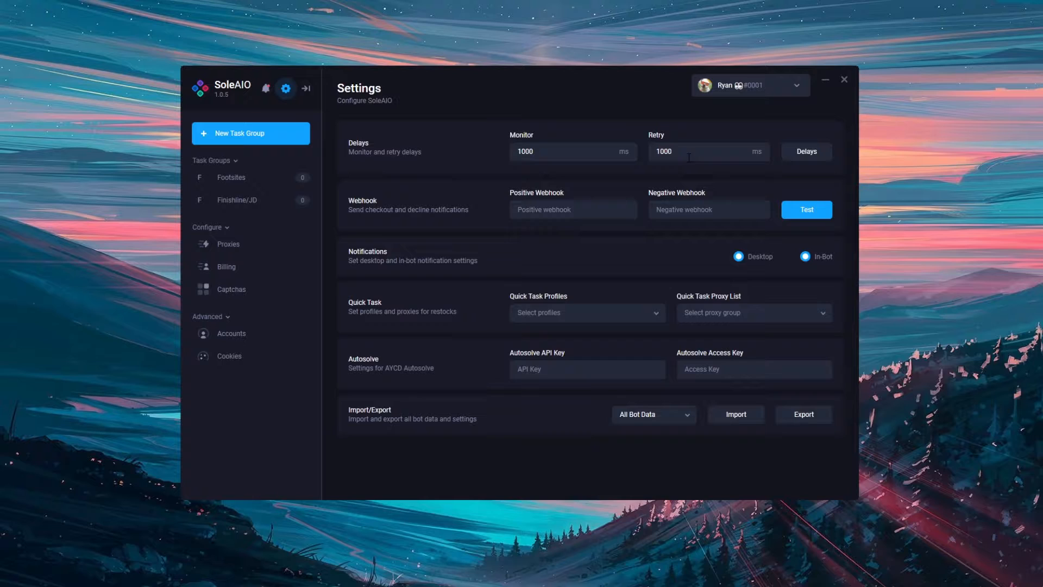
pyautogui.moveTo(676, 167)
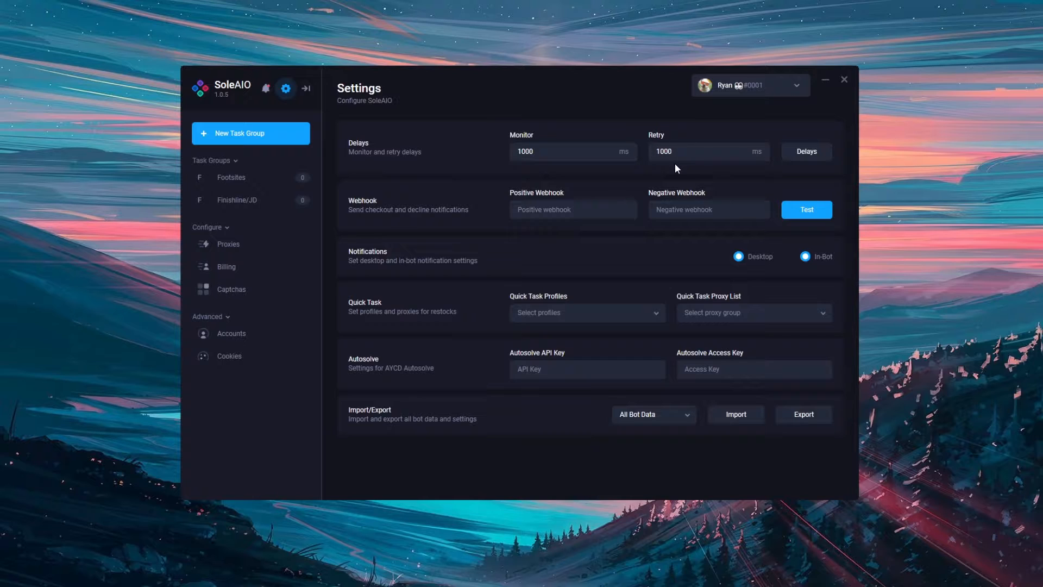
pyautogui.moveTo(807, 151)
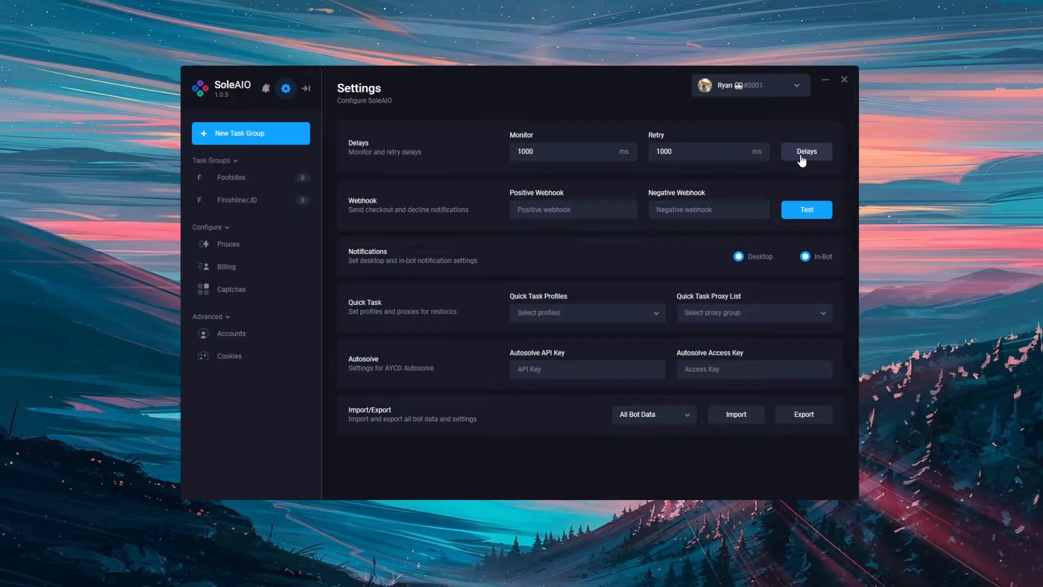
pyautogui.click(806, 151)
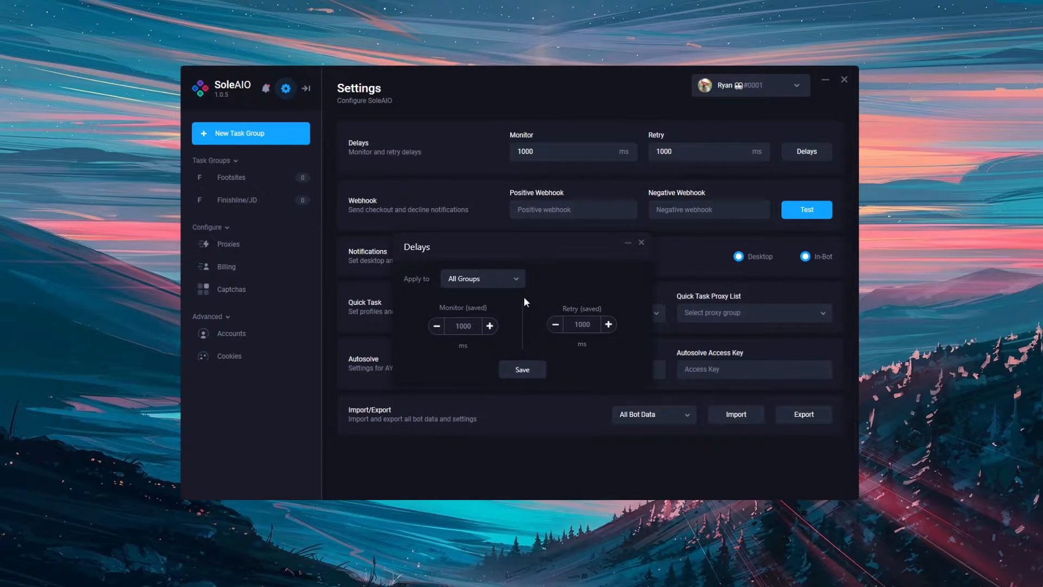
pyautogui.moveTo(502, 285)
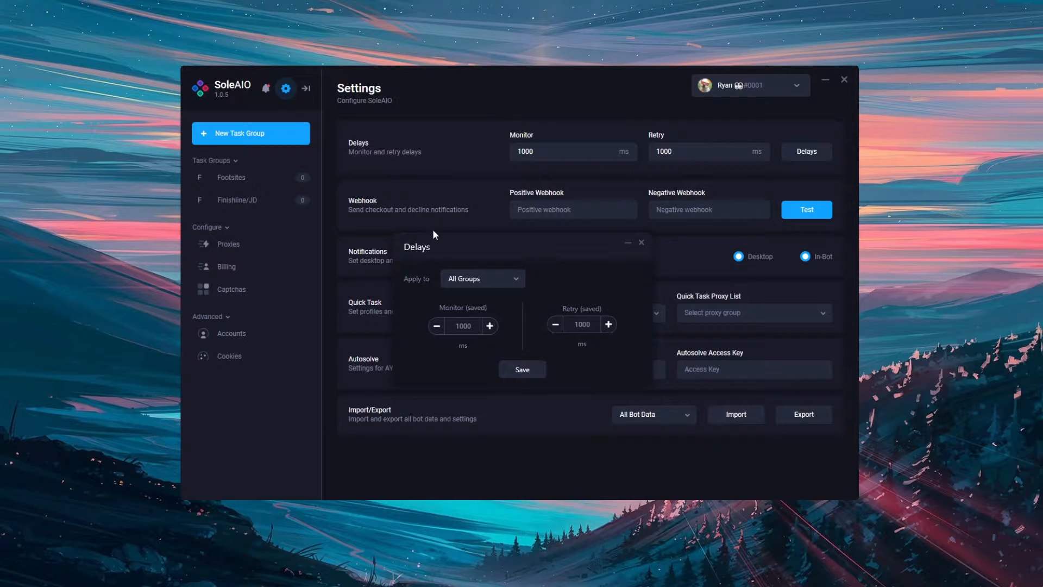
pyautogui.moveTo(475, 312)
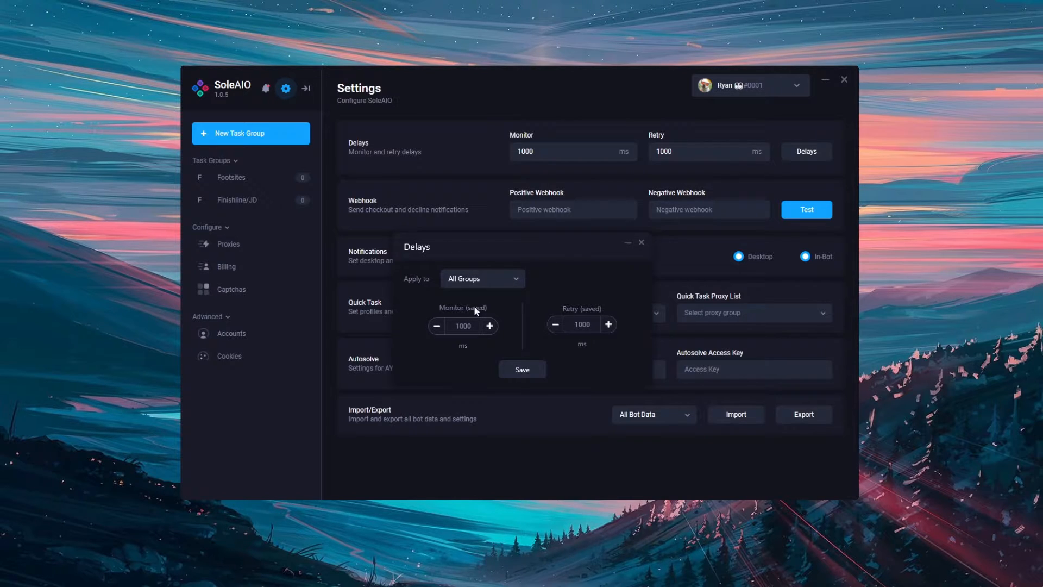
pyautogui.moveTo(529, 126)
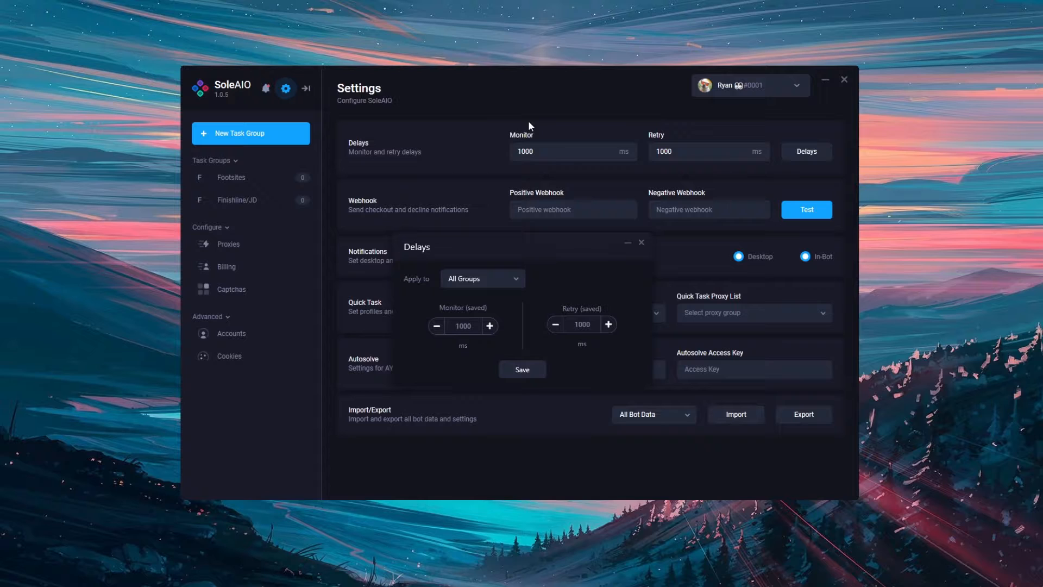
pyautogui.moveTo(633, 227)
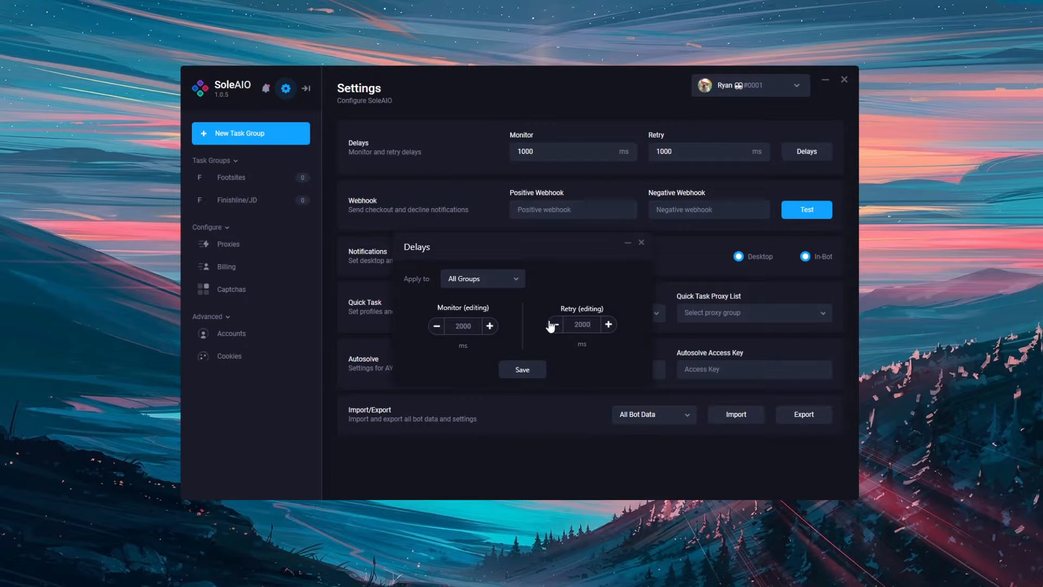
pyautogui.moveTo(590, 318)
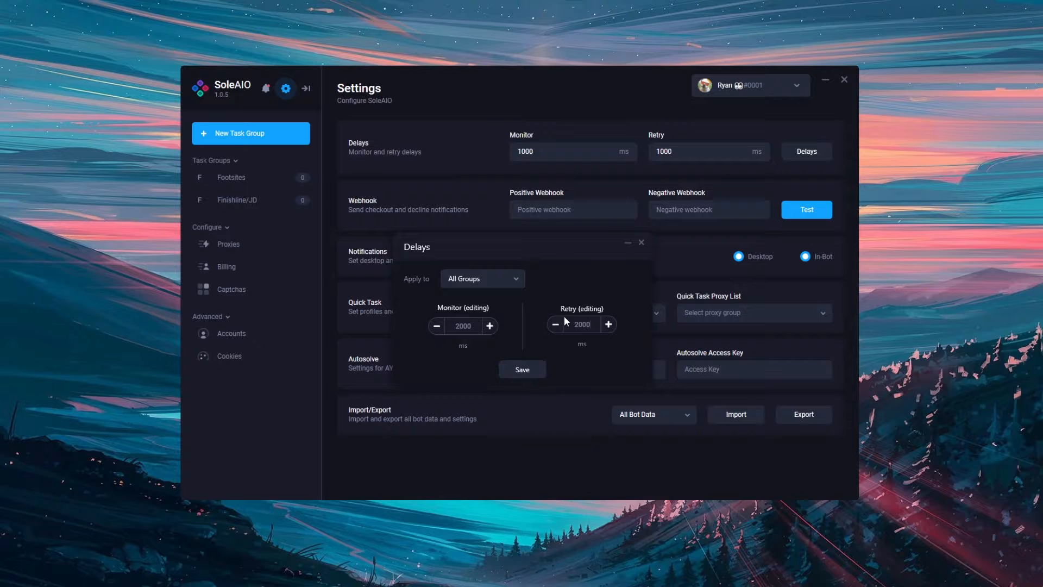
pyautogui.click(523, 370)
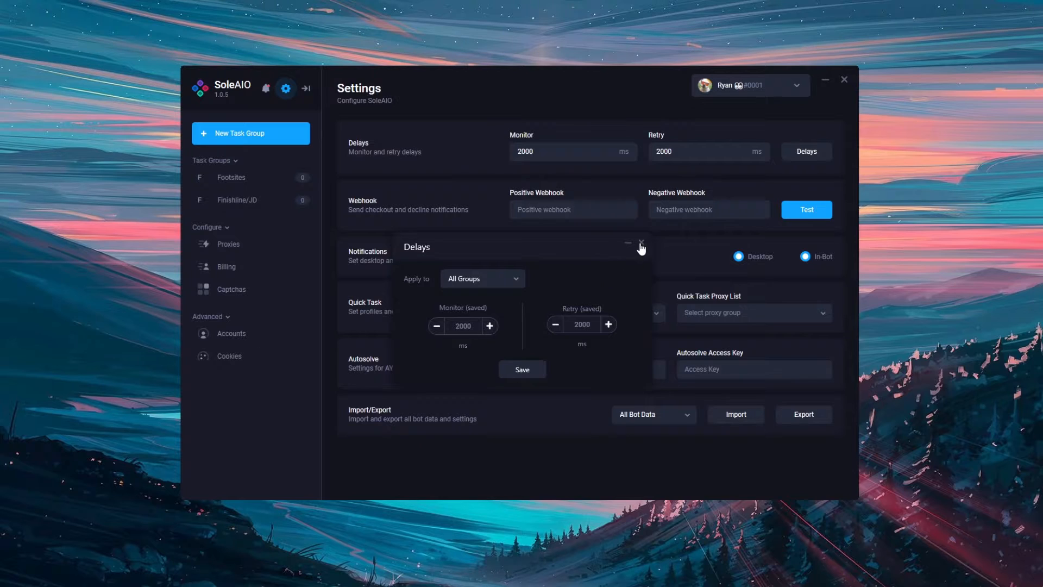
pyautogui.click(642, 244)
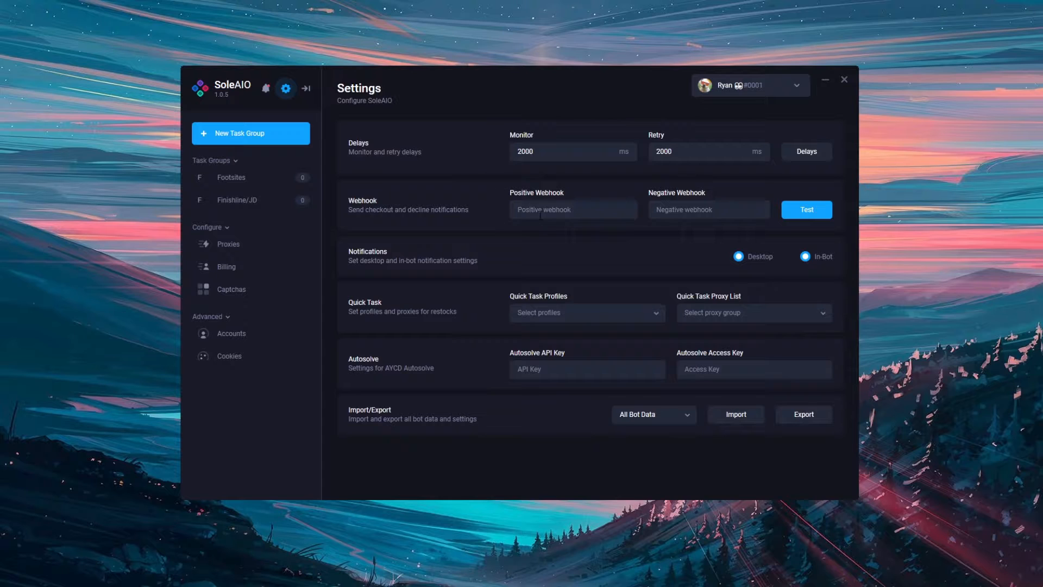
pyautogui.moveTo(671, 224)
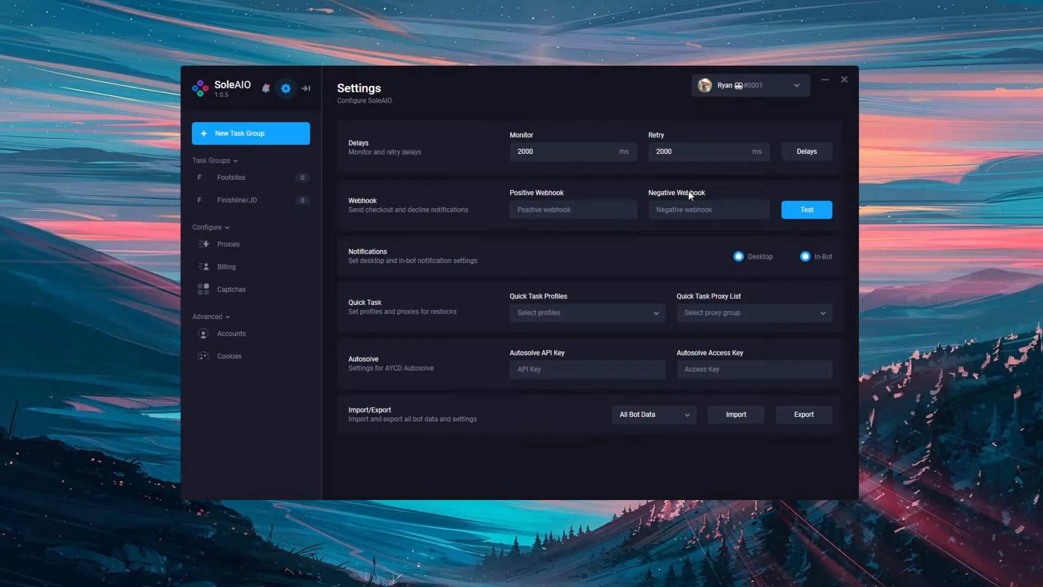
pyautogui.moveTo(683, 202)
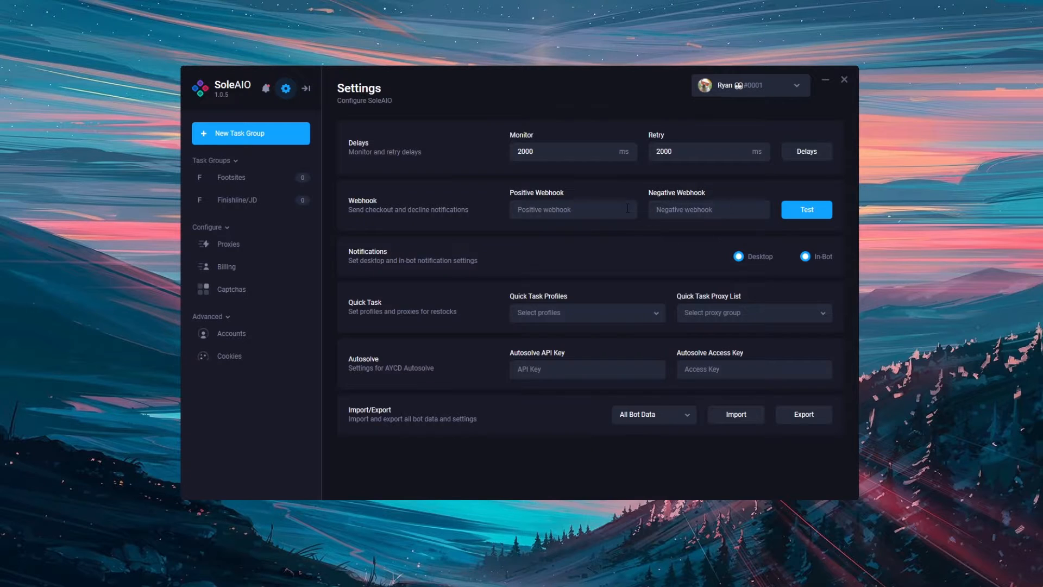
pyautogui.moveTo(596, 227)
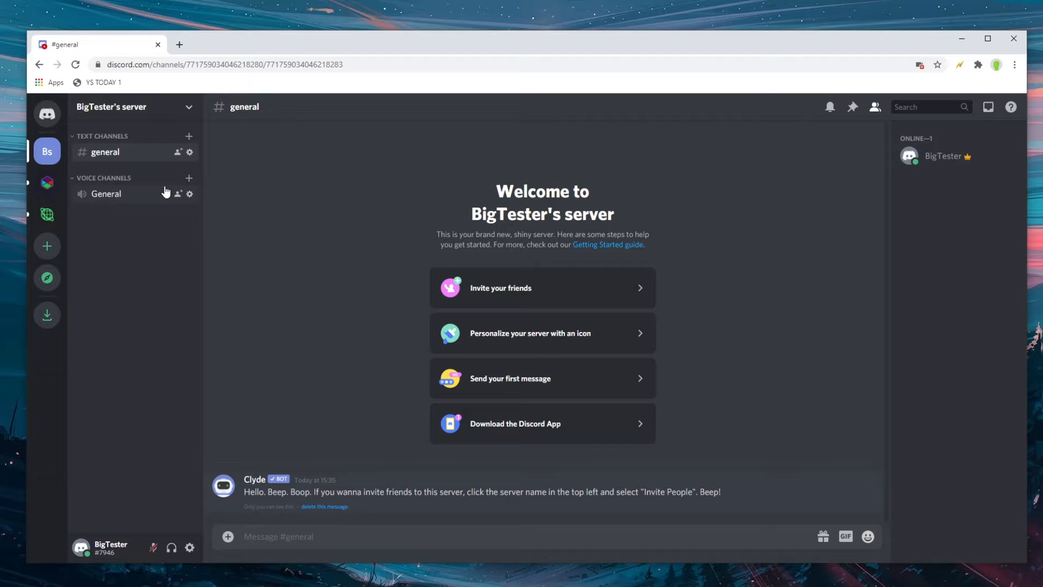
# - Create 'success' and 'declines' text channels and start a webhook from the channel's Integrations
pyautogui.click(189, 177)
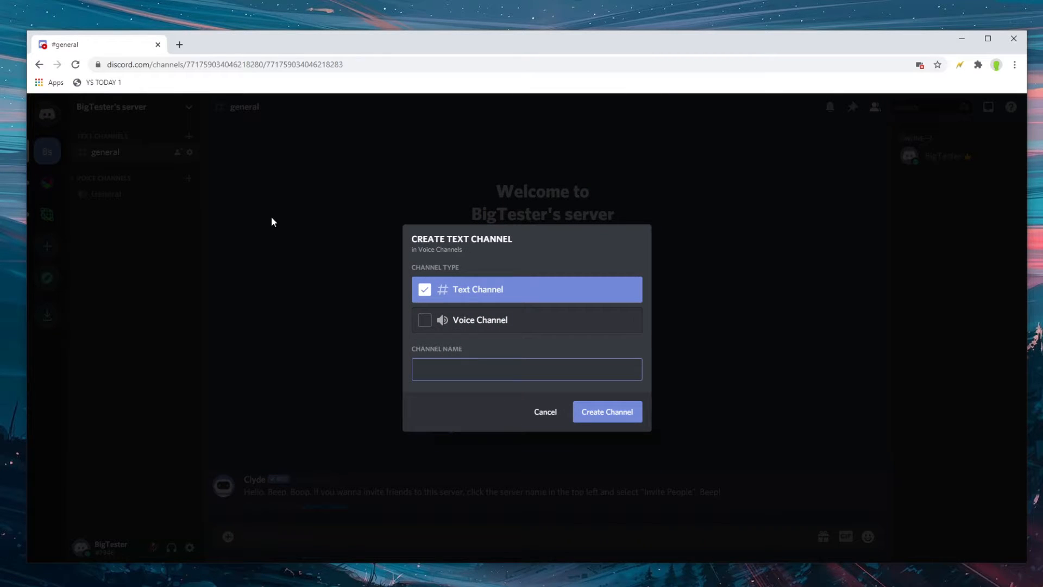
pyautogui.write('success')
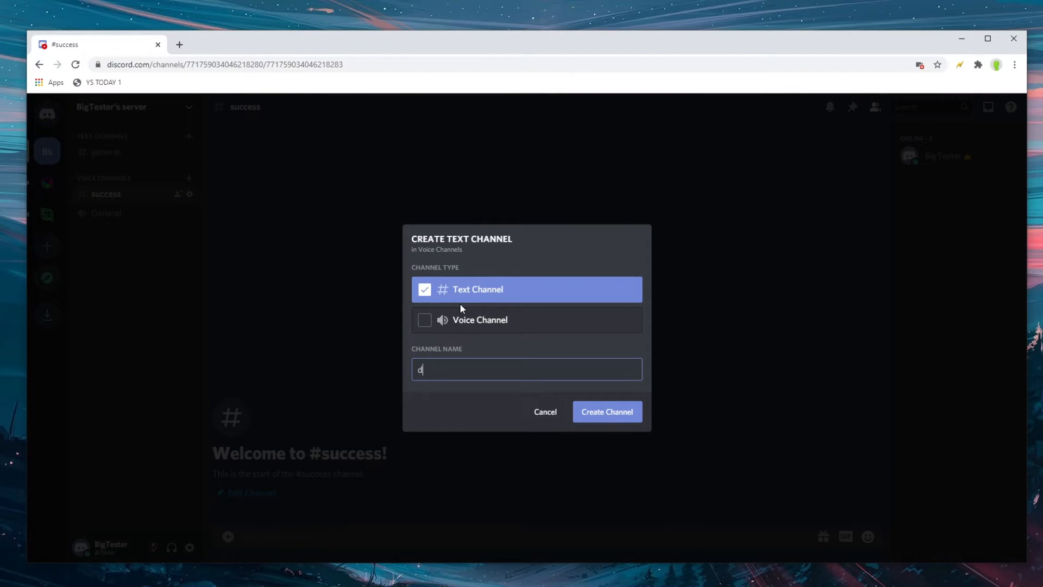
pyautogui.click(607, 410)
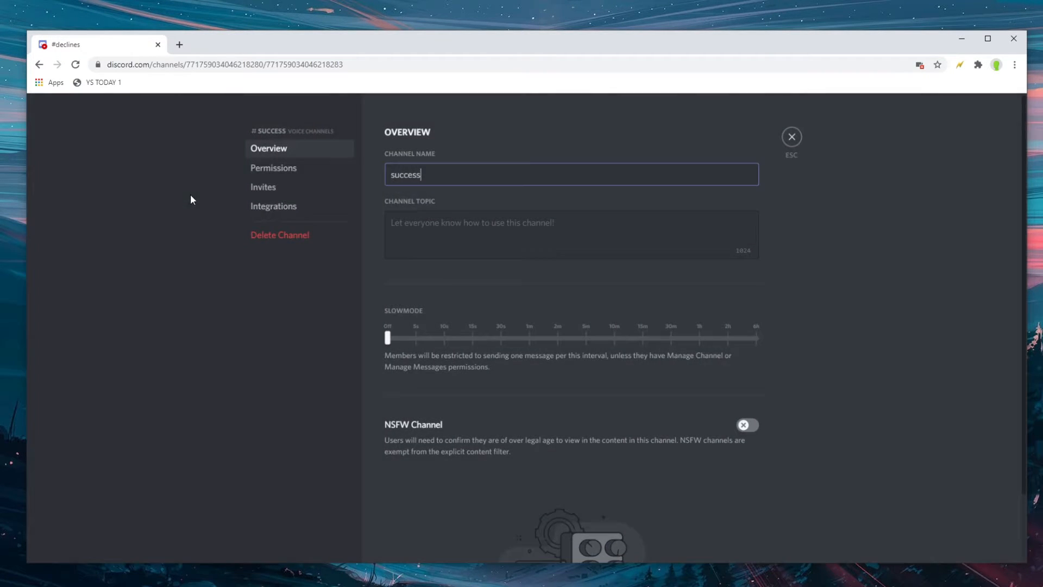
pyautogui.click(274, 207)
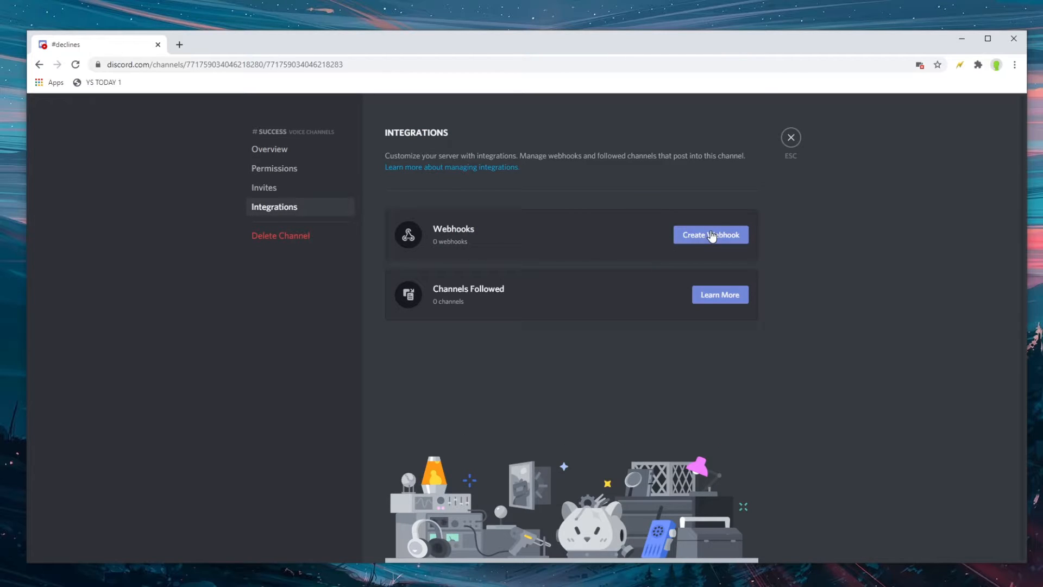
pyautogui.click(711, 235)
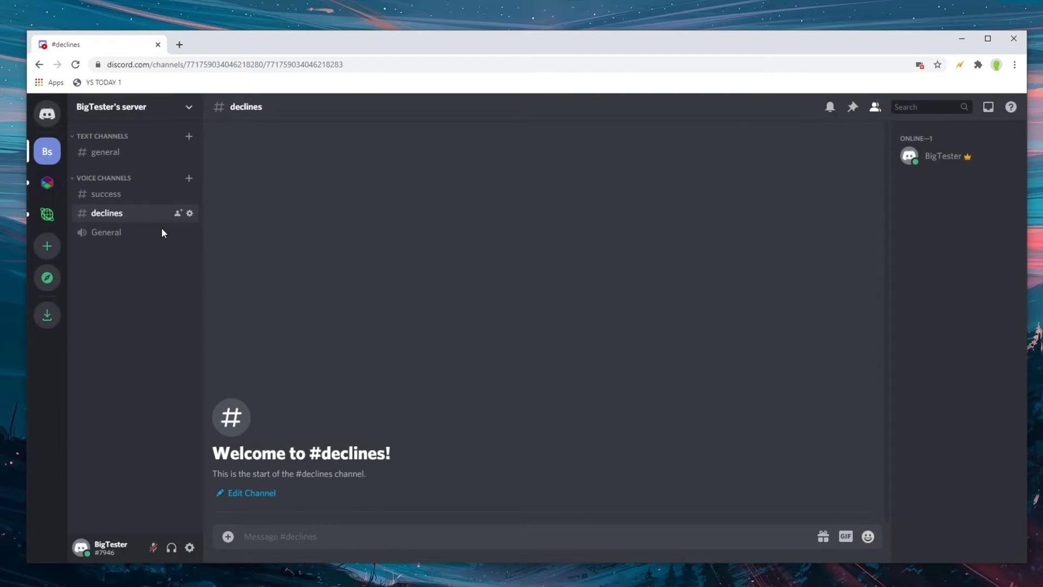
# - Fill the Positive and Negative Webhook URLs and verify the Test Notification in the declines channel
pyautogui.click(189, 213)
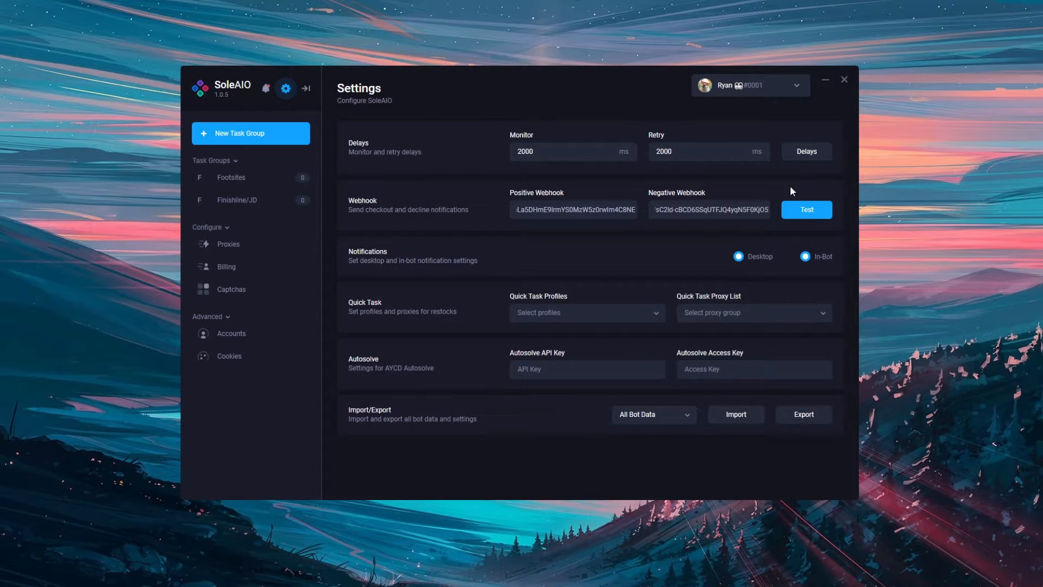
pyautogui.moveTo(854, 584)
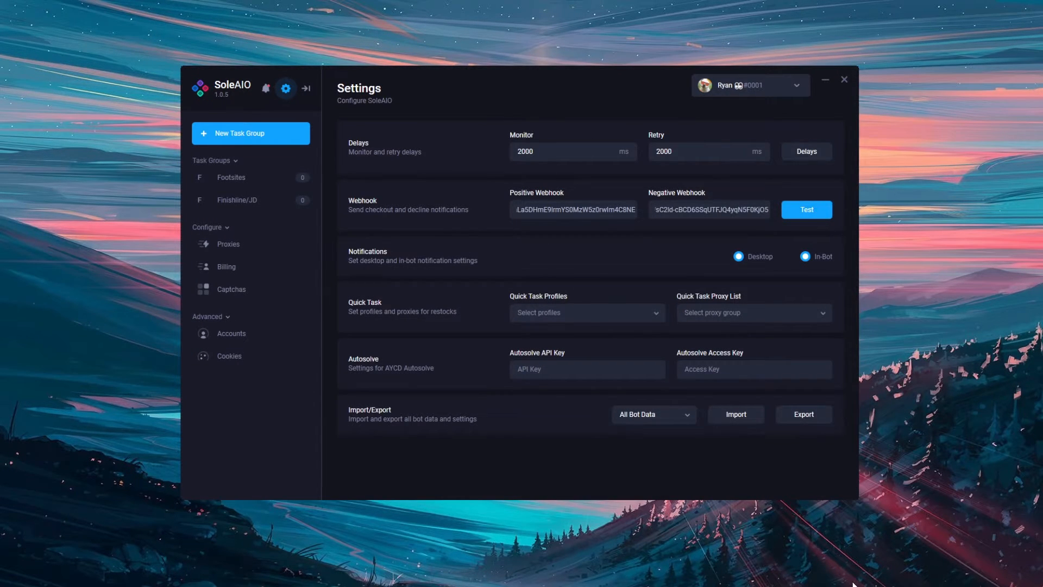
pyautogui.click(807, 210)
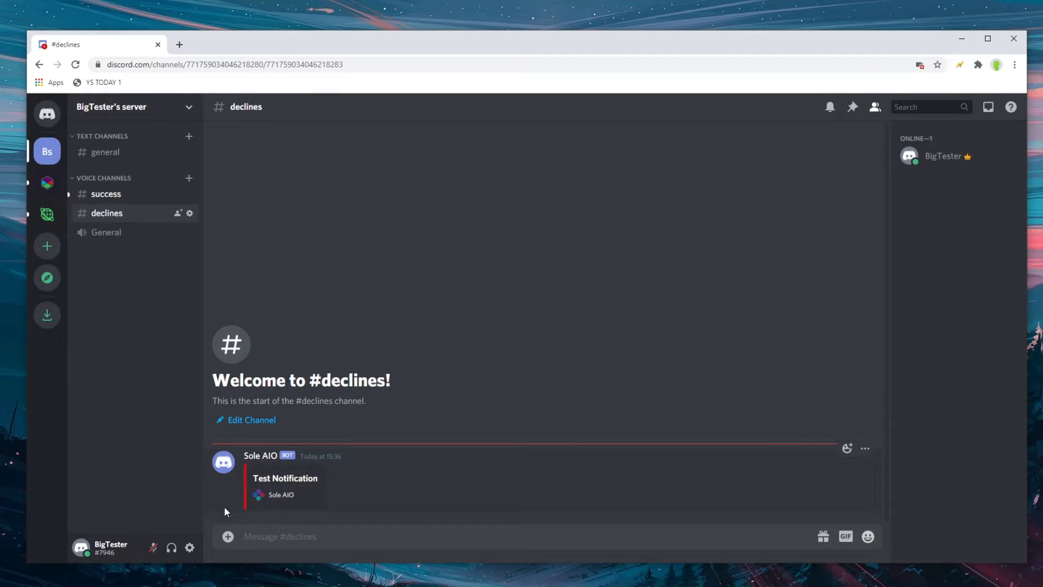
pyautogui.click(105, 194)
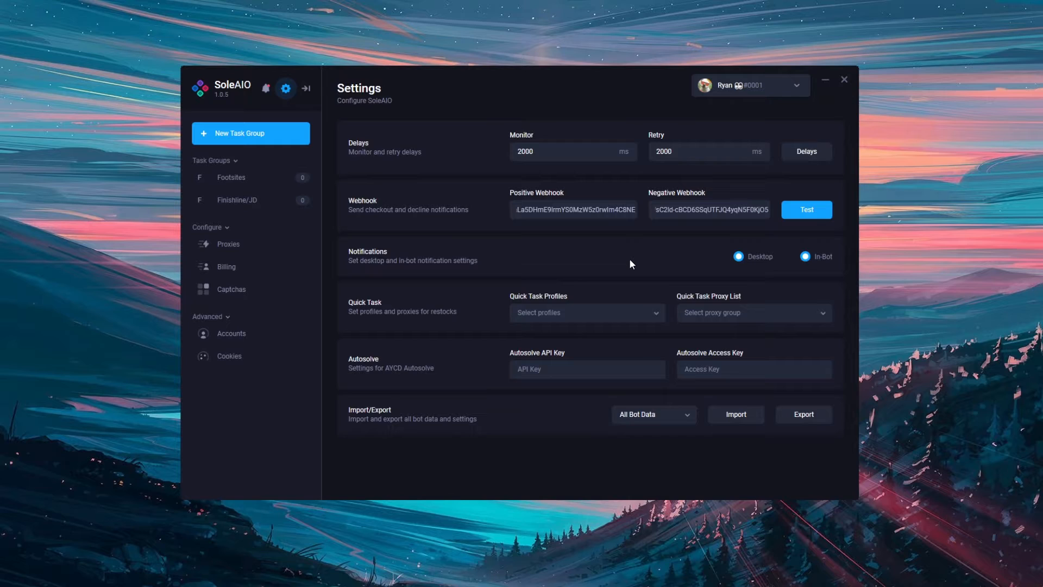
pyautogui.moveTo(558, 250)
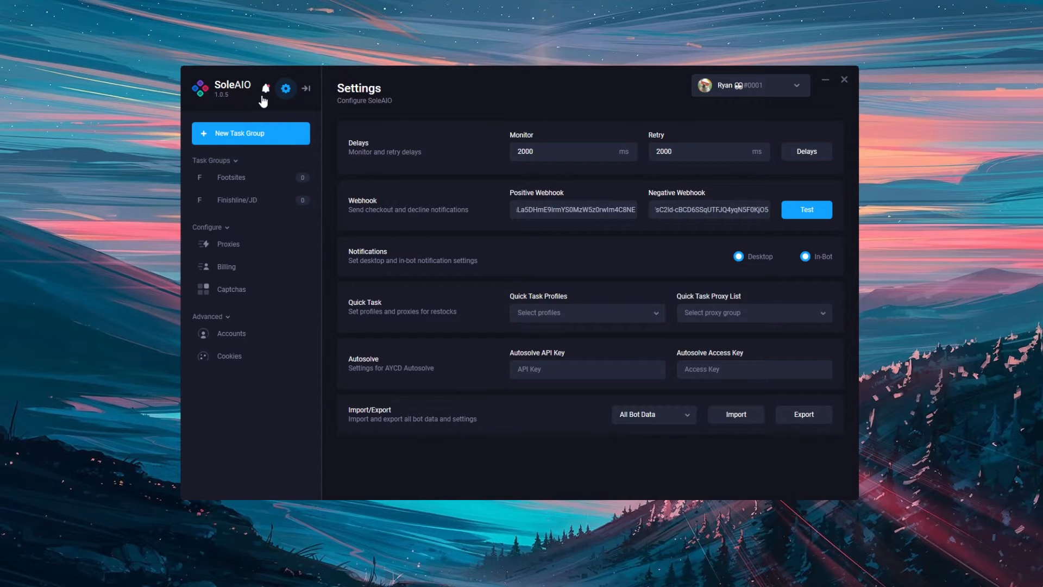
pyautogui.click(265, 88)
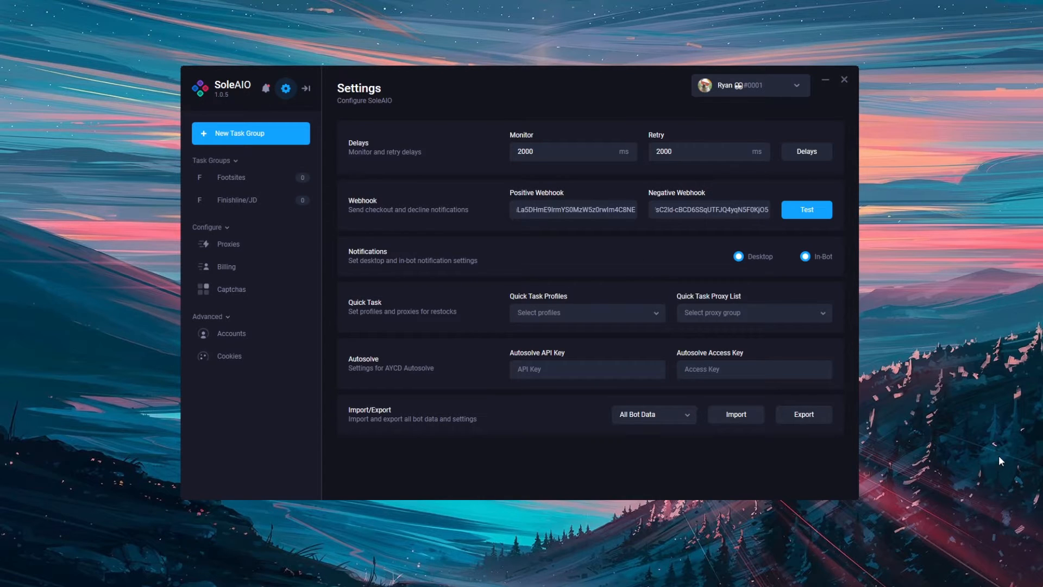
pyautogui.moveTo(927, 494)
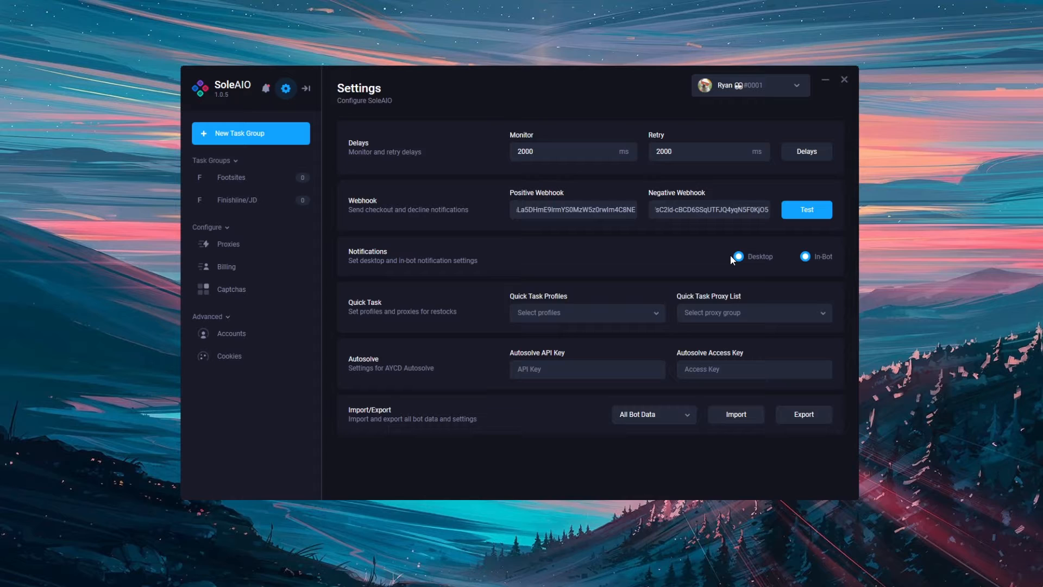
pyautogui.moveTo(558, 268)
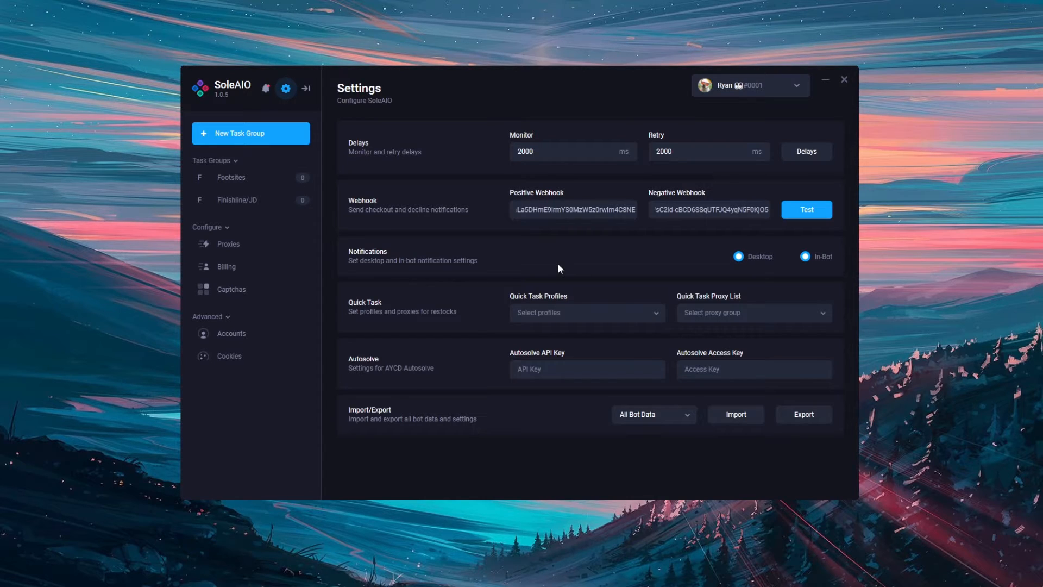
pyautogui.moveTo(547, 268)
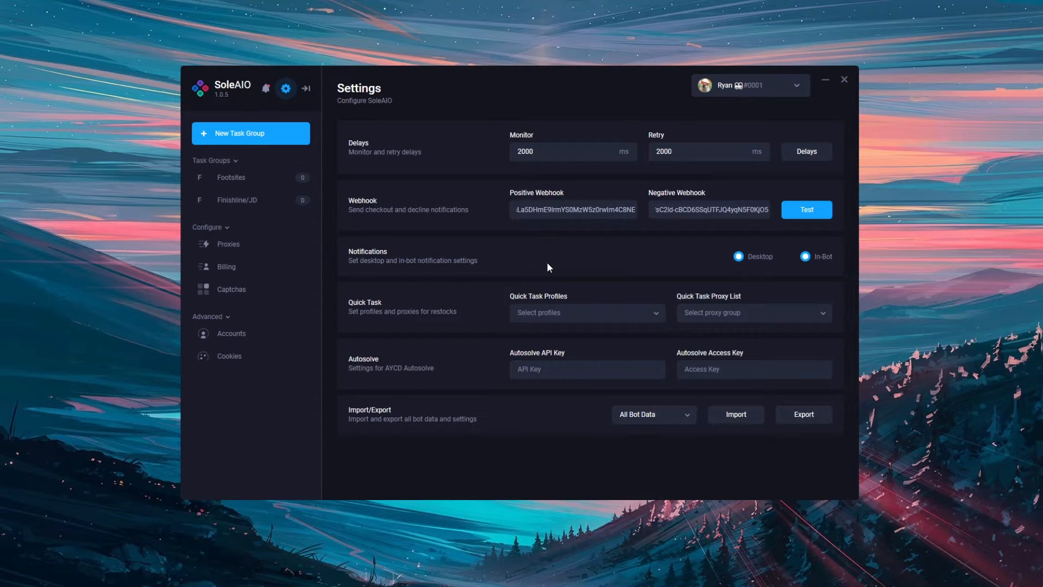
pyautogui.moveTo(528, 284)
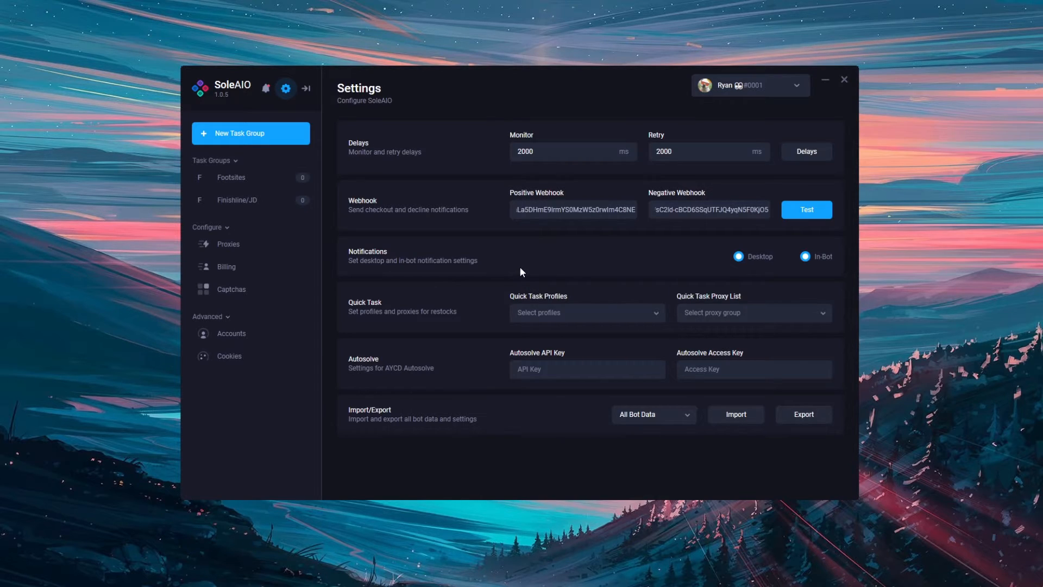
pyautogui.moveTo(519, 279)
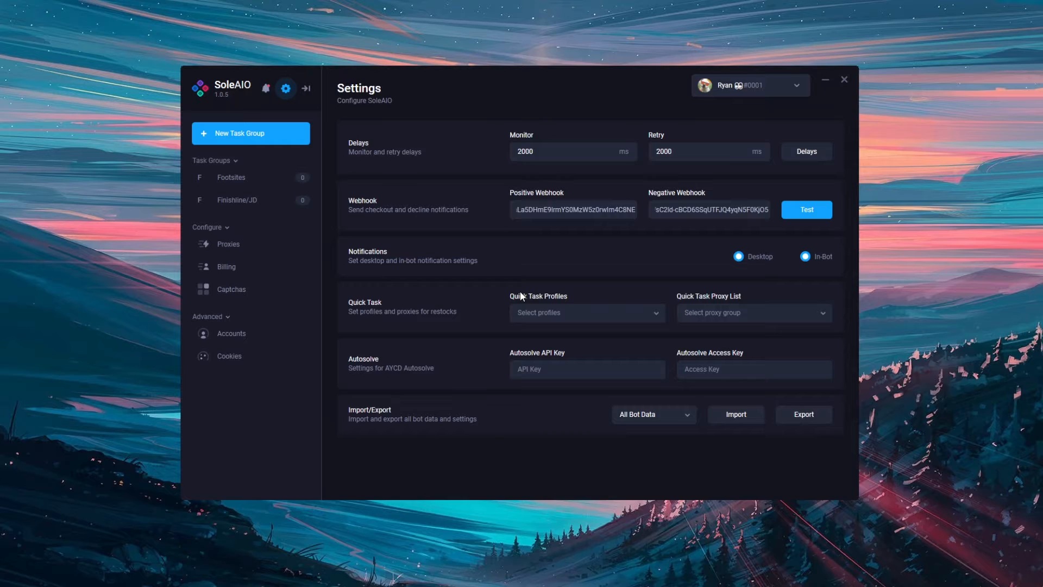
pyautogui.click(585, 313)
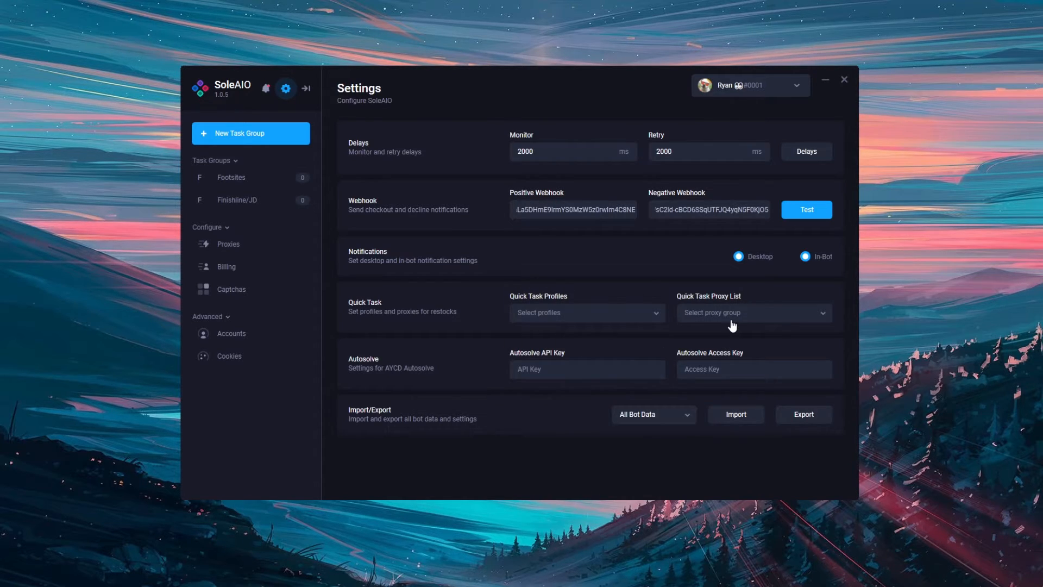
pyautogui.moveTo(627, 320)
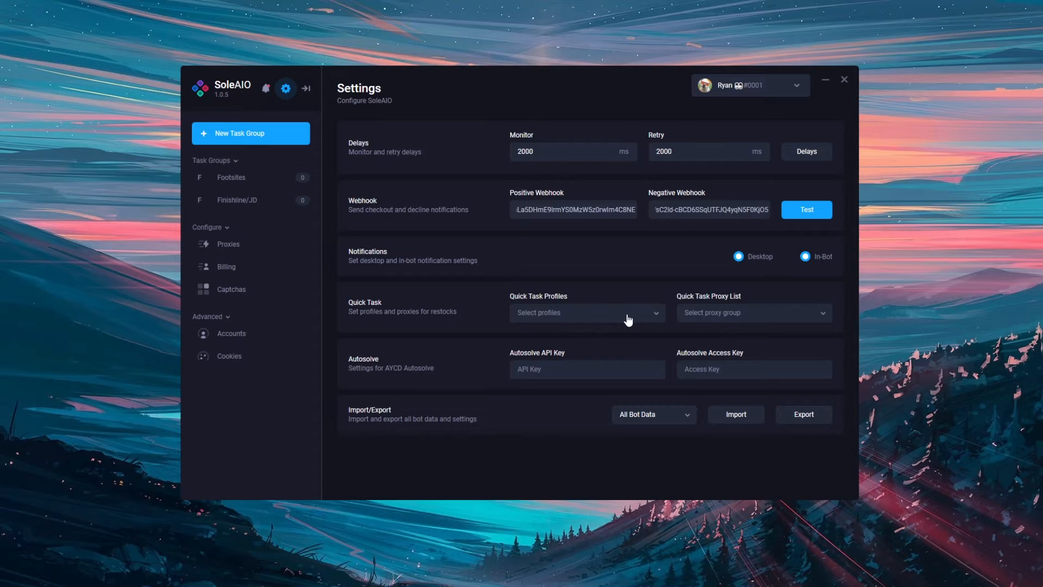
pyautogui.moveTo(541, 330)
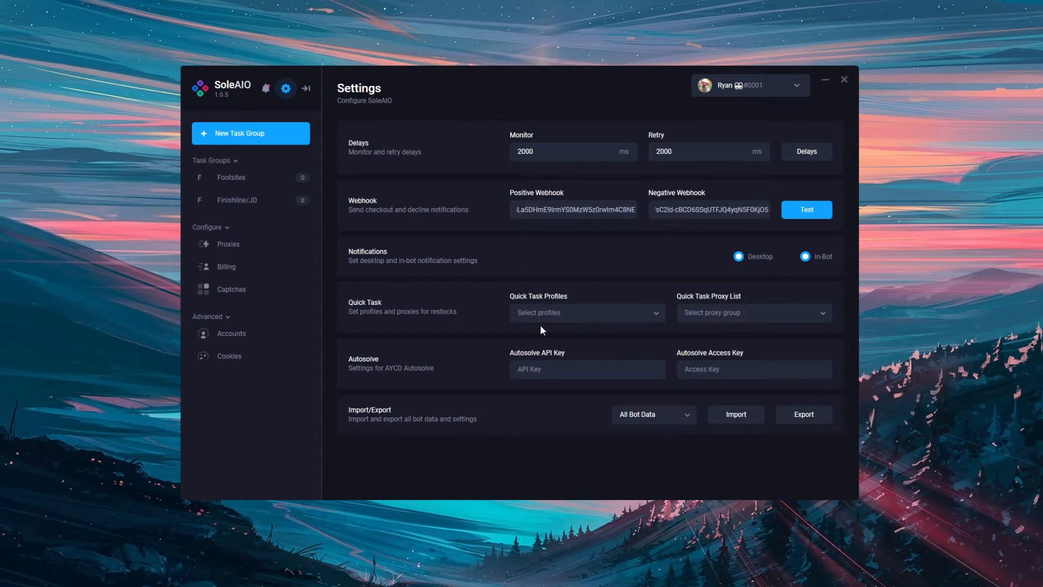
pyautogui.moveTo(683, 308)
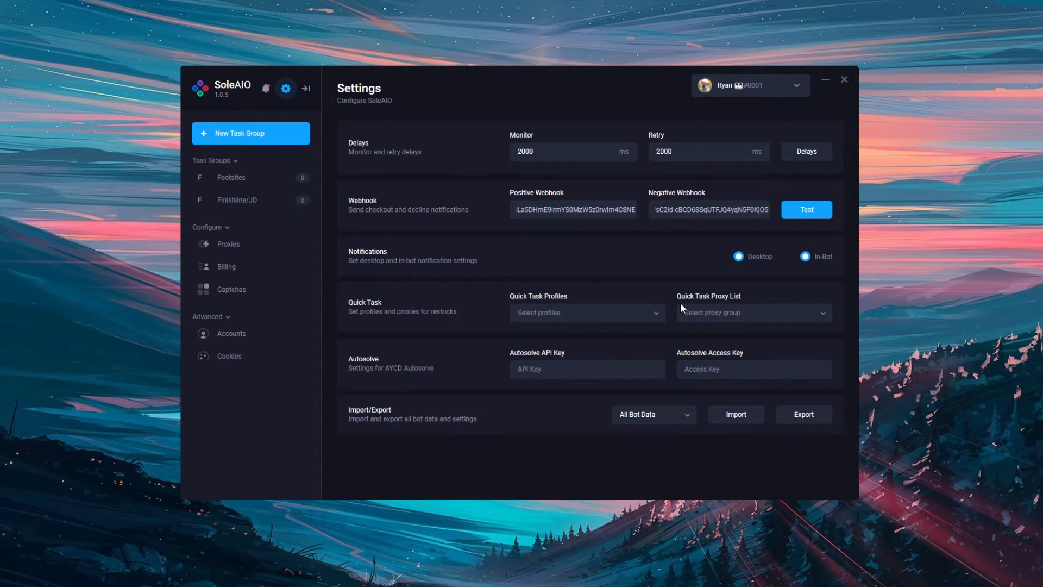
pyautogui.moveTo(607, 286)
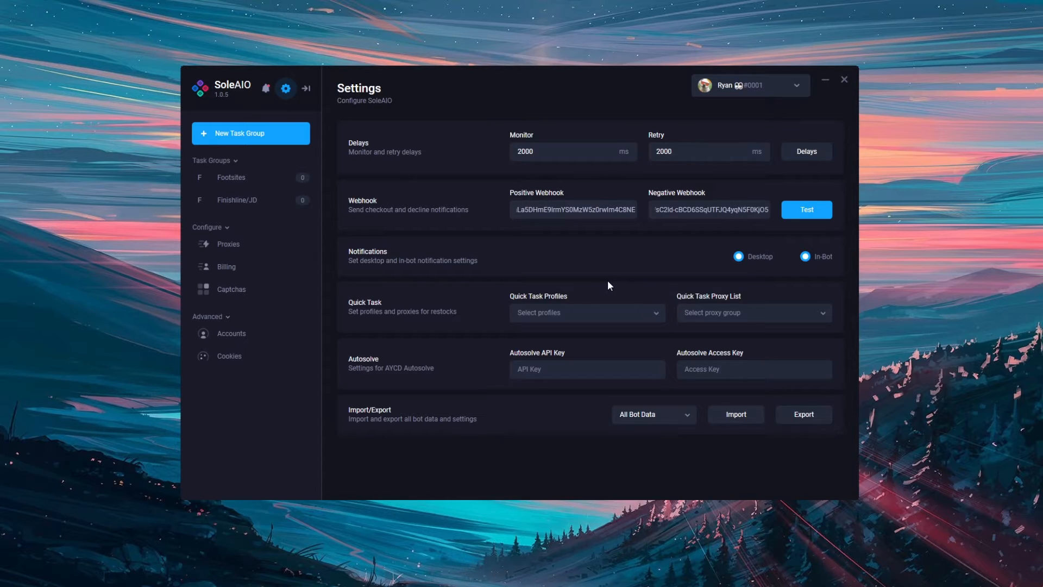
pyautogui.moveTo(585, 287)
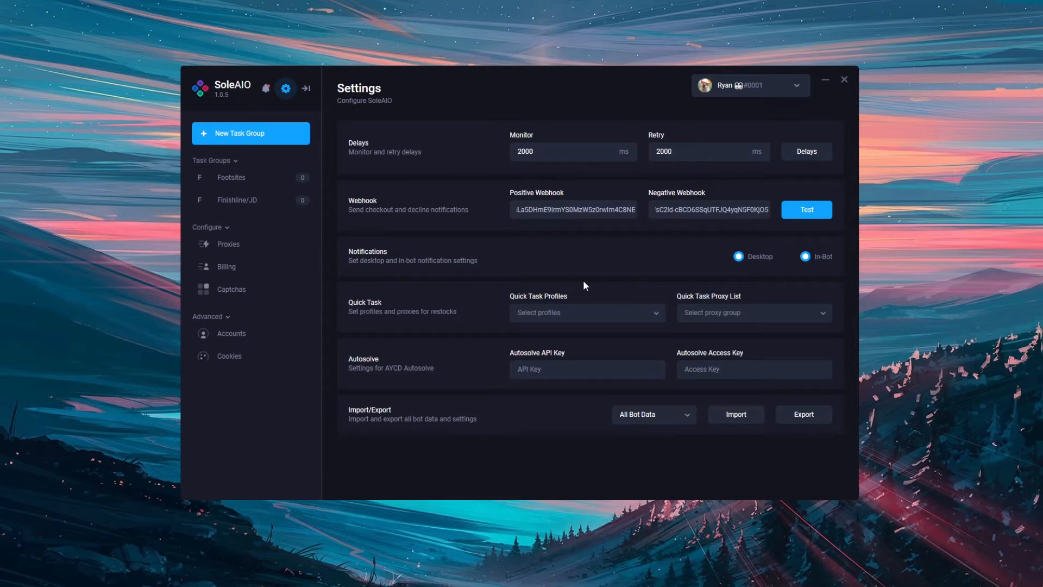
pyautogui.moveTo(574, 292)
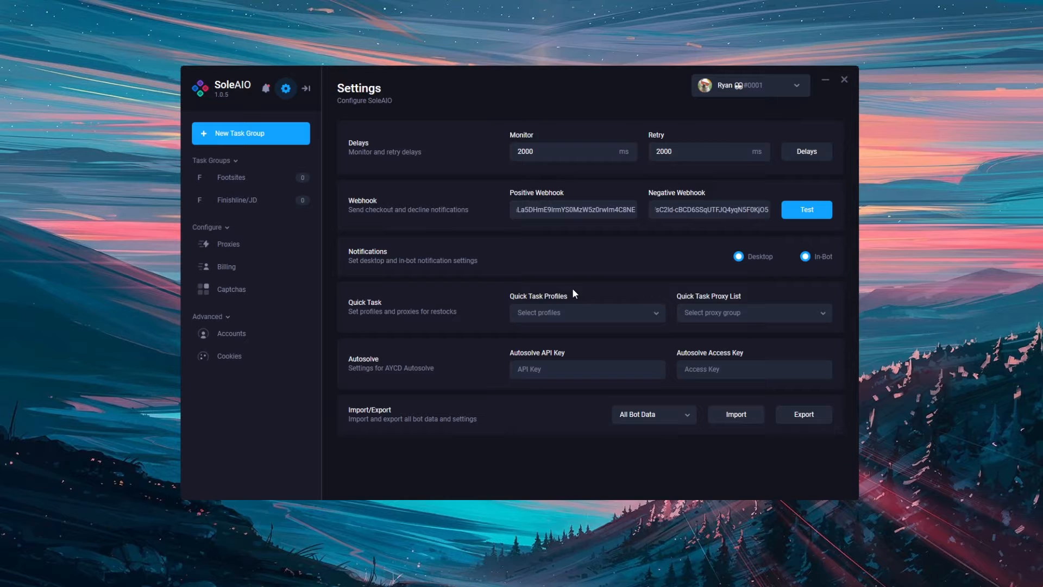
pyautogui.moveTo(585, 284)
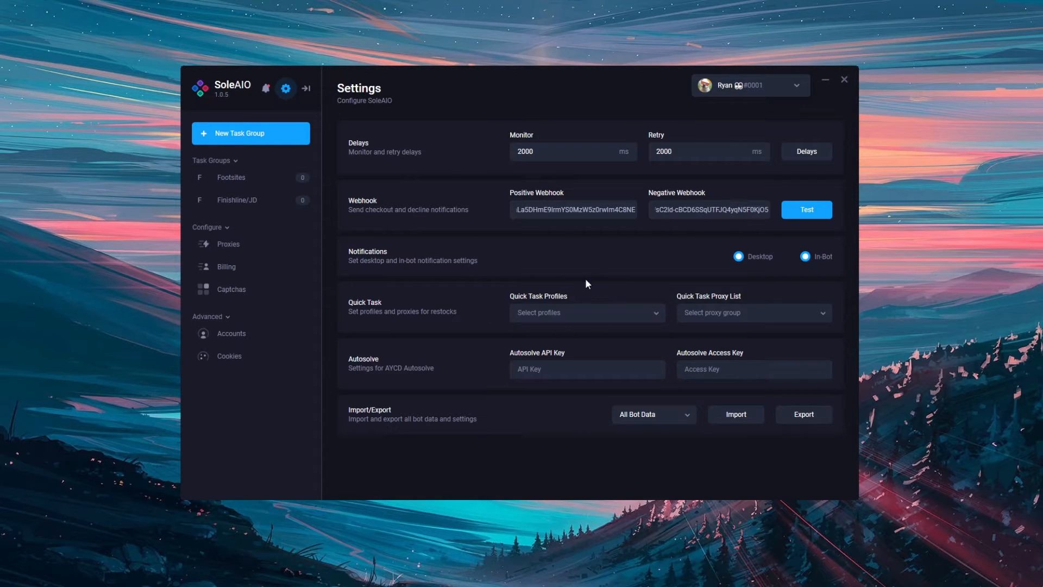
pyautogui.moveTo(636, 314)
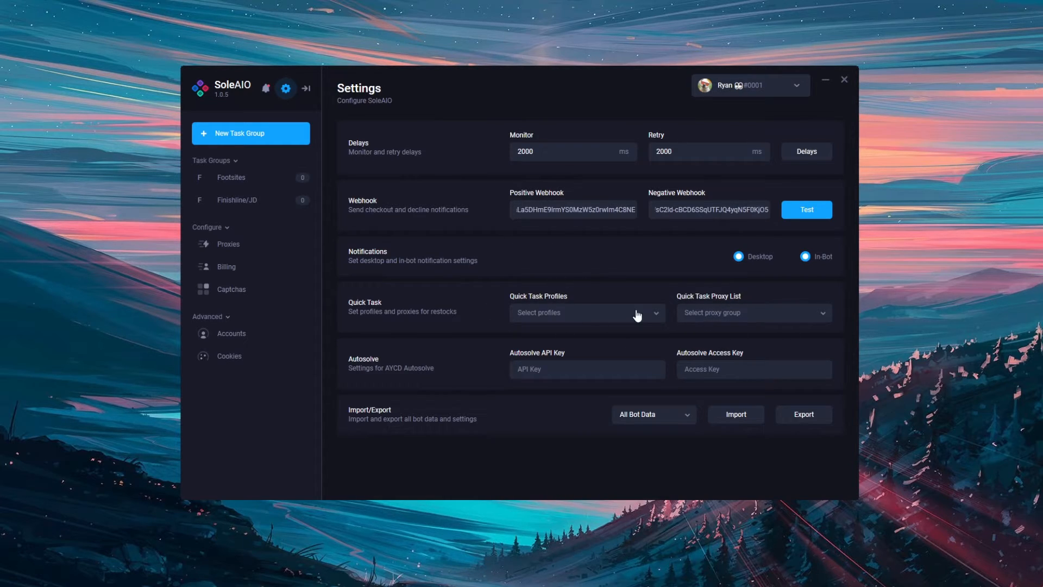
pyautogui.moveTo(384, 352)
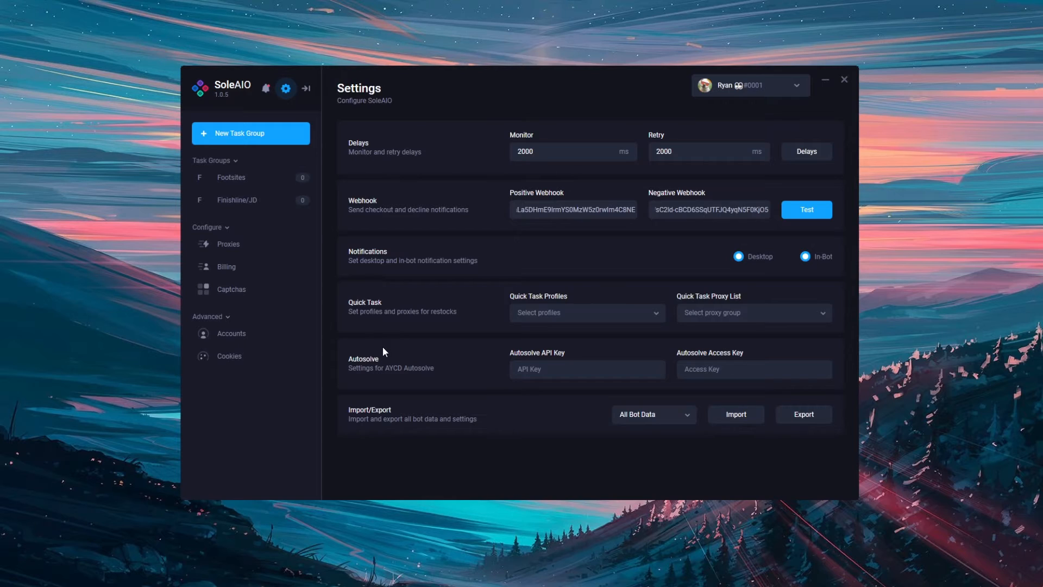
pyautogui.moveTo(389, 380)
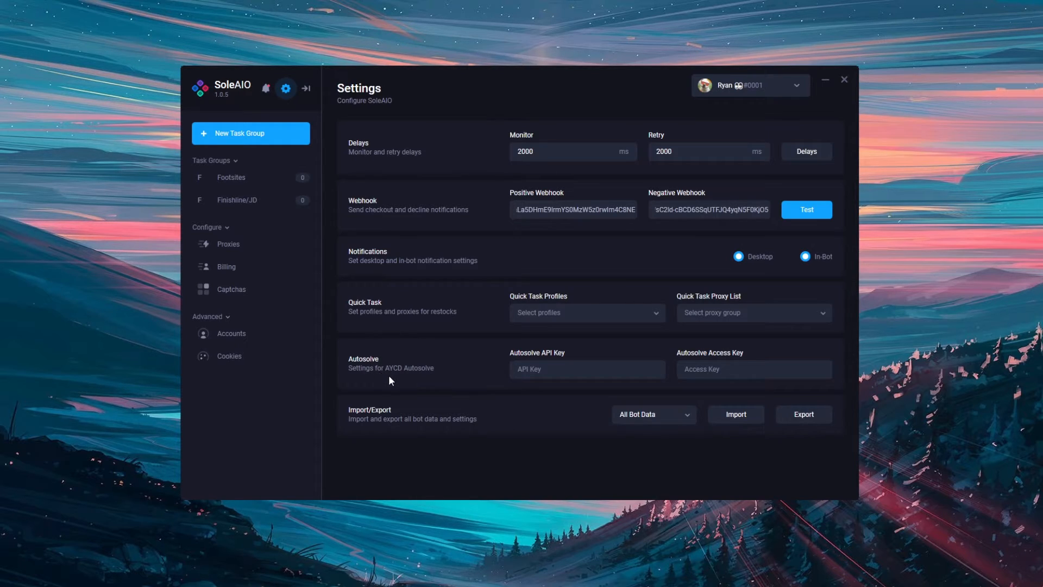
pyautogui.moveTo(541, 401)
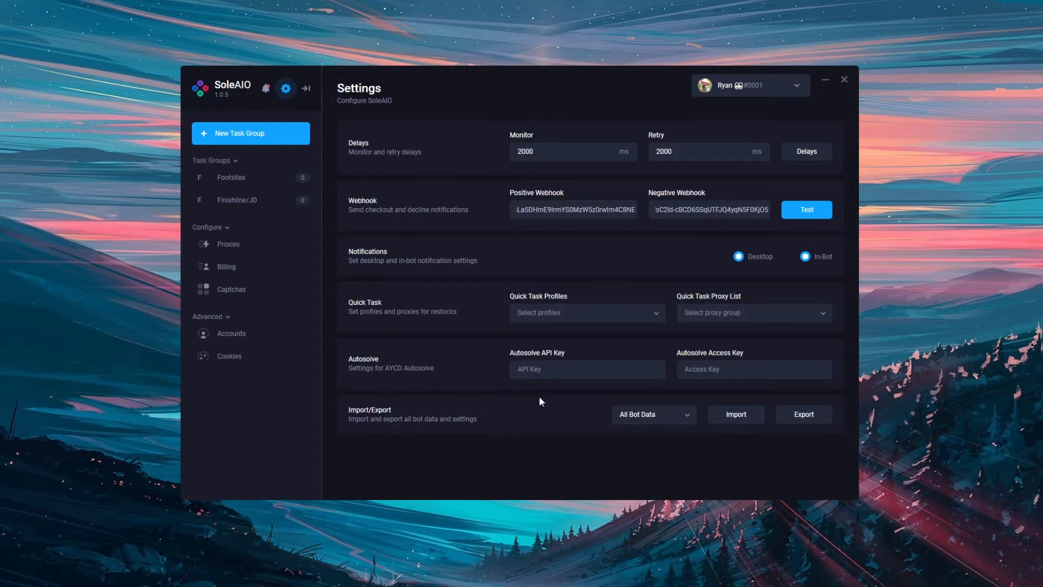
pyautogui.moveTo(574, 386)
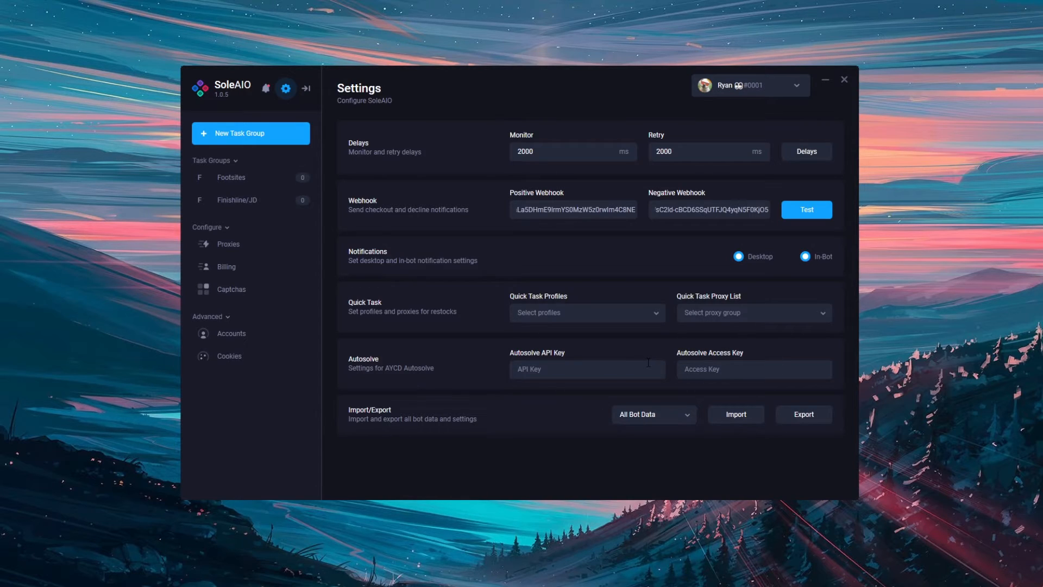
pyautogui.moveTo(480, 373)
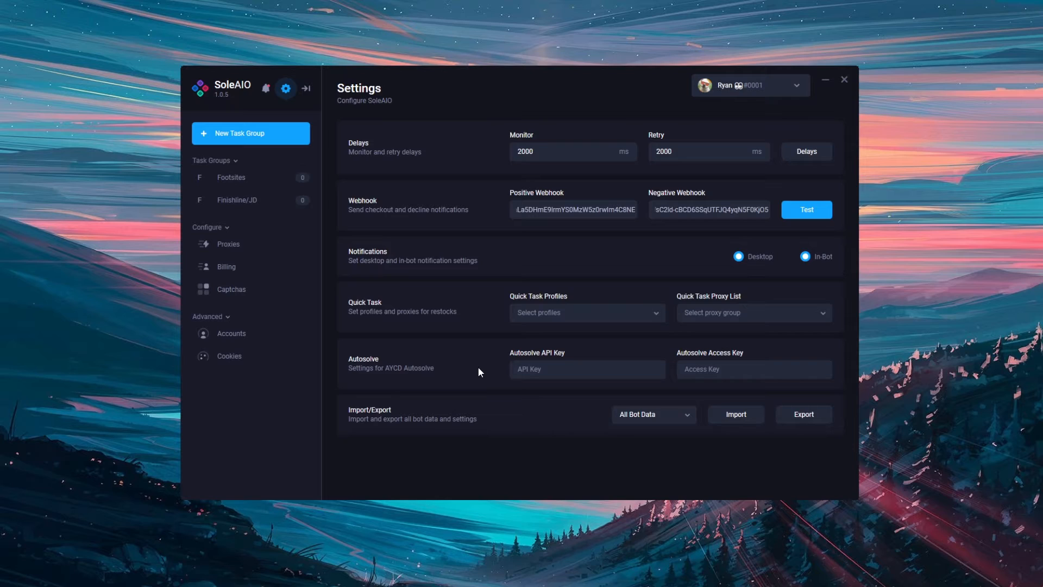
pyautogui.moveTo(471, 373)
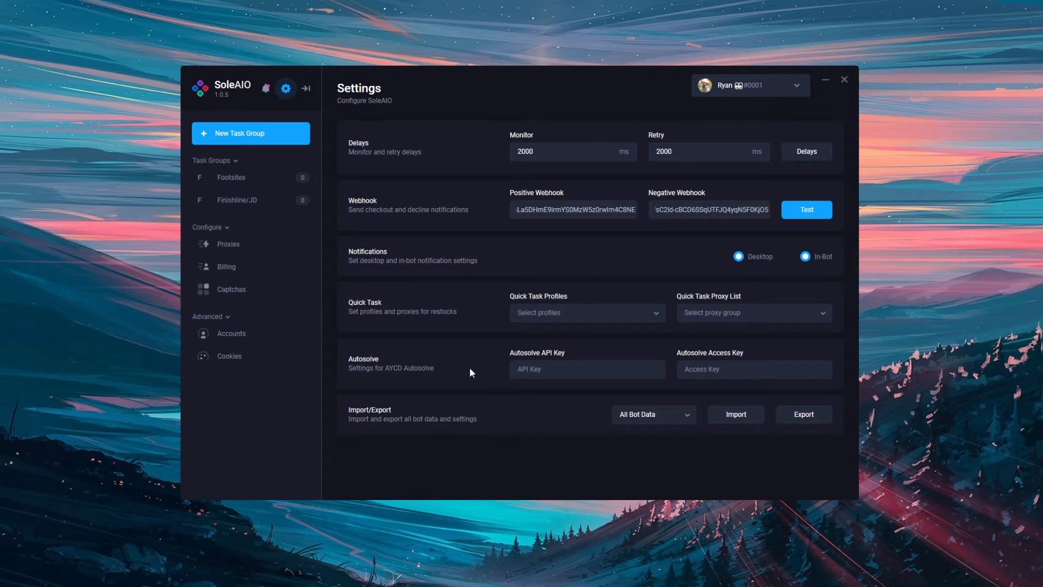
pyautogui.moveTo(698, 390)
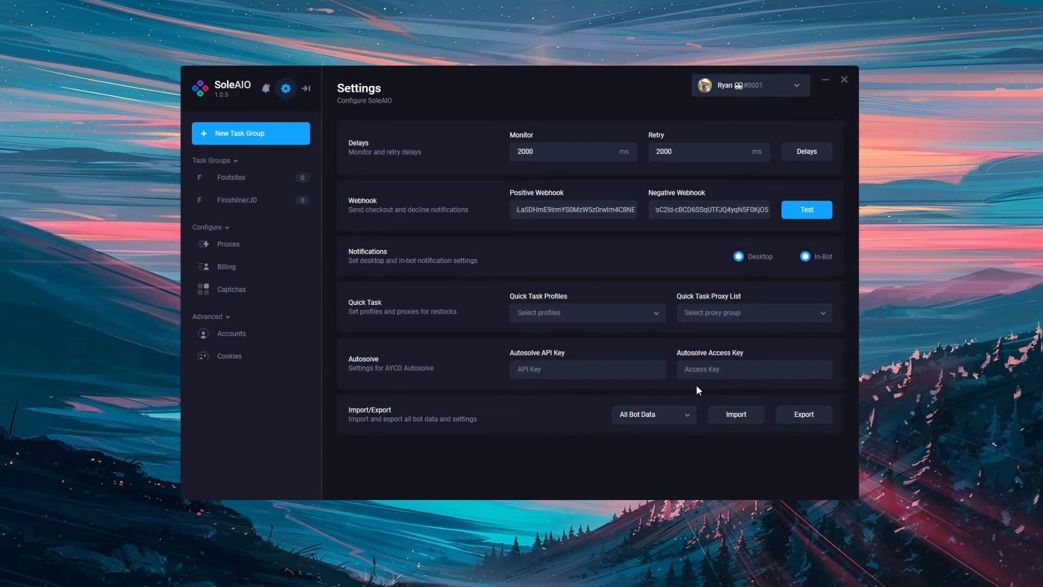
pyautogui.moveTo(588, 394)
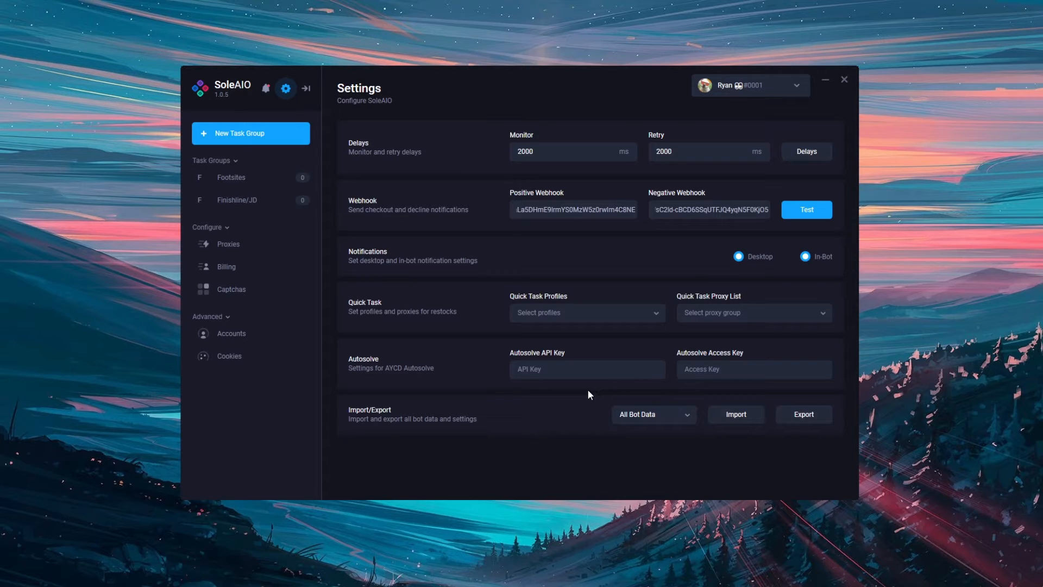
pyautogui.moveTo(437, 389)
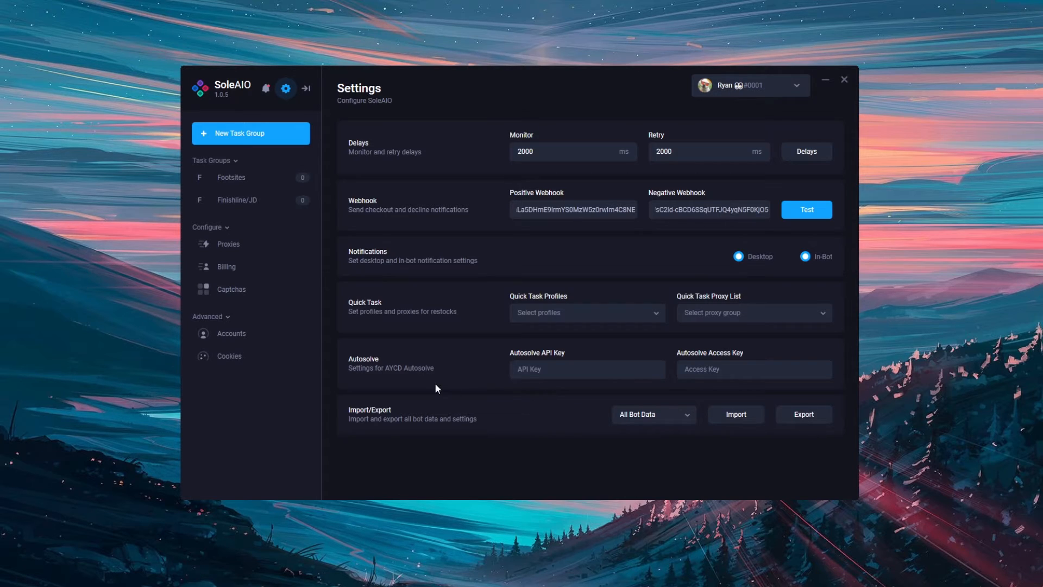
pyautogui.moveTo(426, 370)
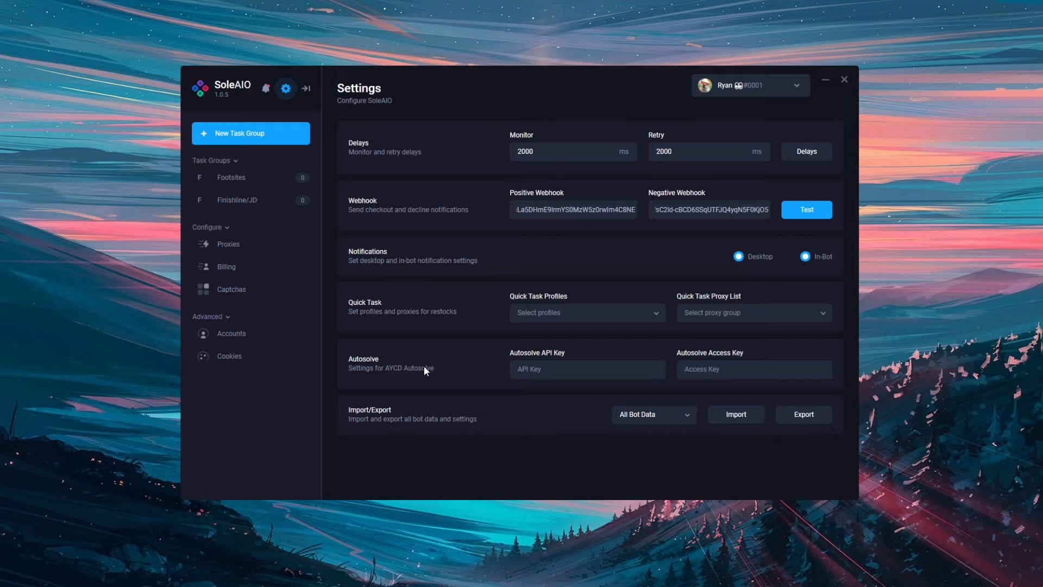
pyautogui.moveTo(411, 373)
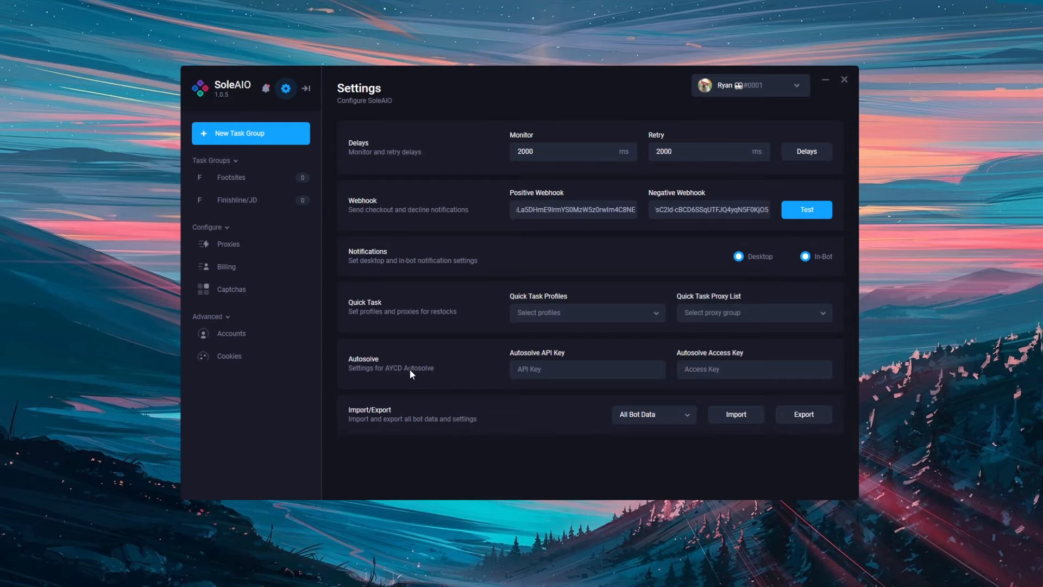
pyautogui.moveTo(546, 352)
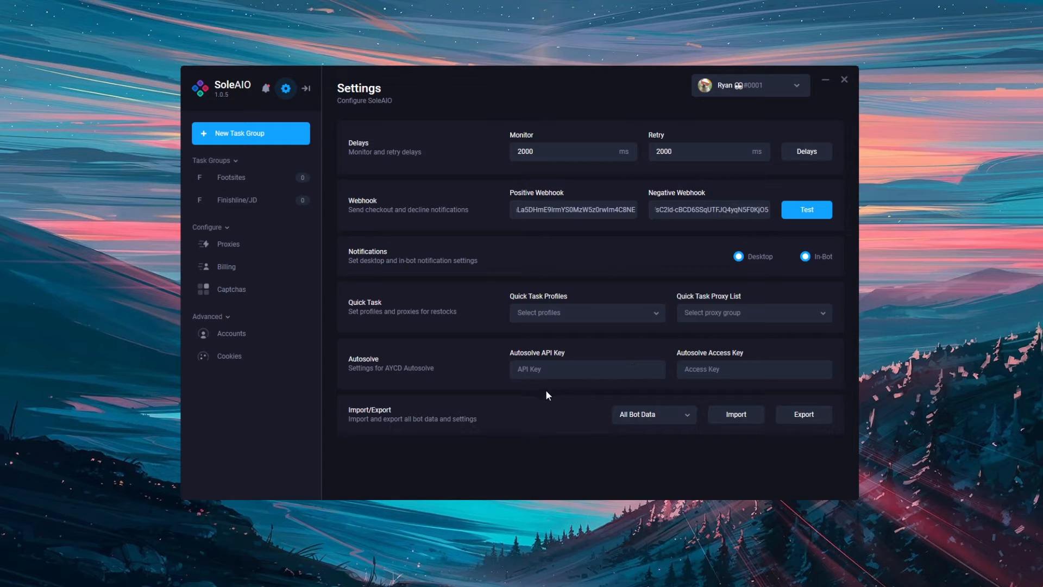
pyautogui.moveTo(457, 445)
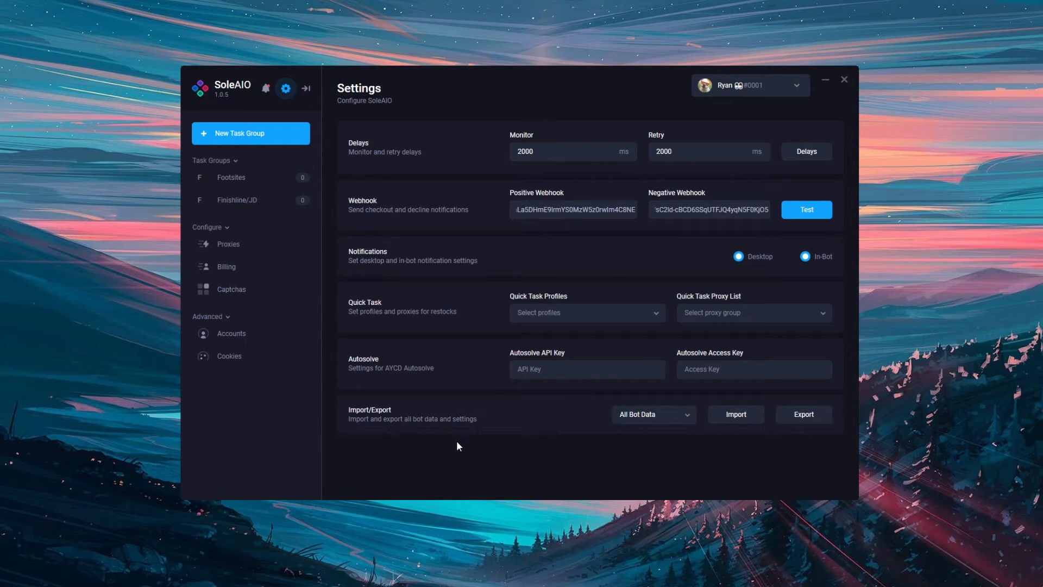
pyautogui.moveTo(446, 445)
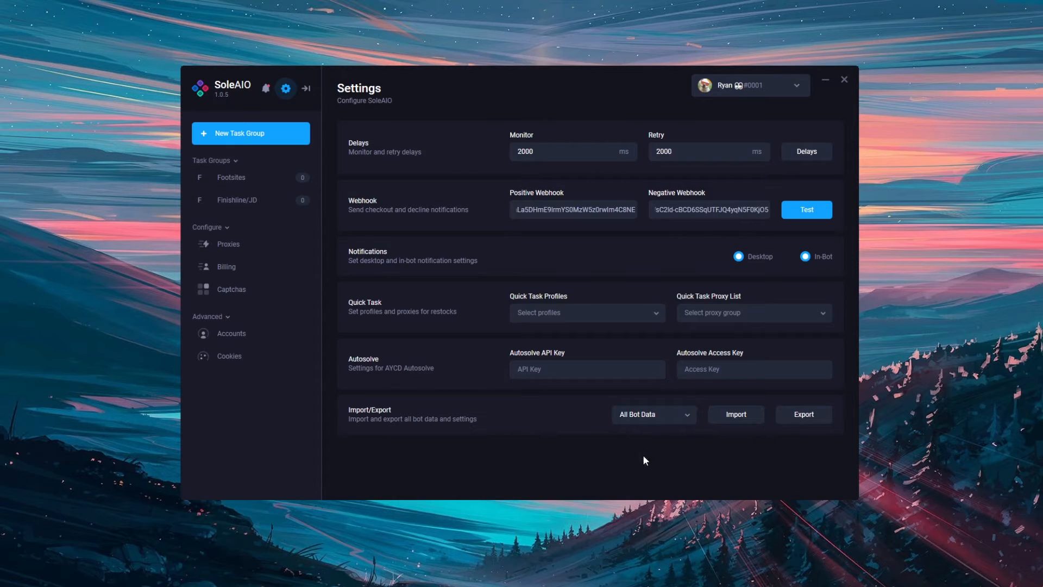
pyautogui.moveTo(595, 411)
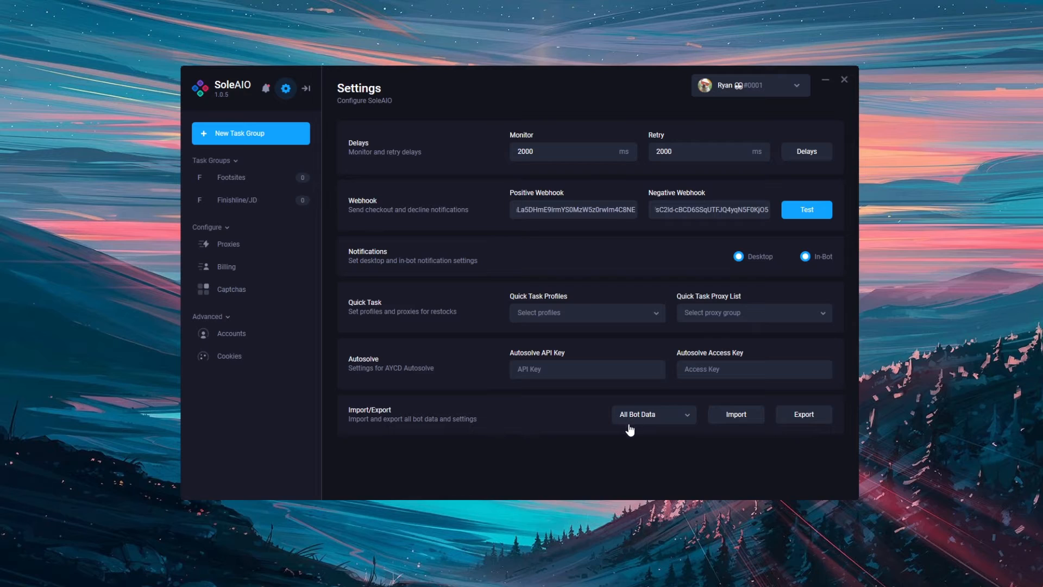
pyautogui.moveTo(620, 446)
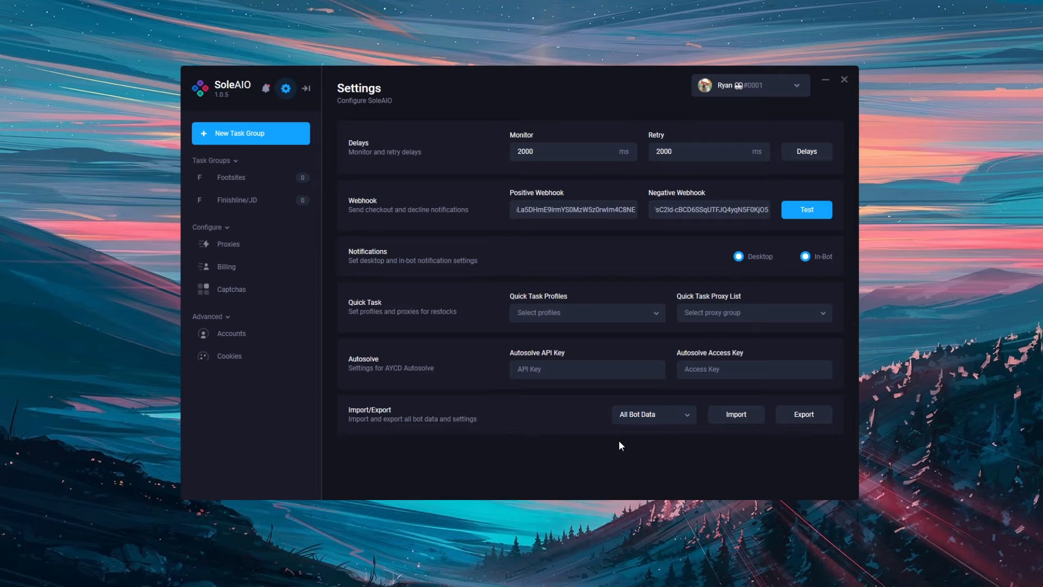
pyautogui.moveTo(633, 447)
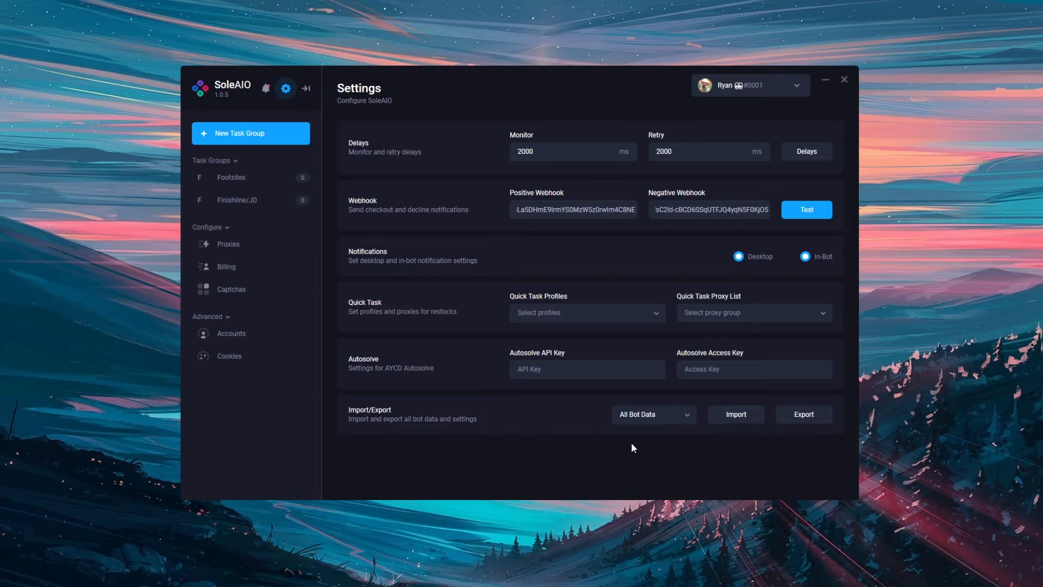
pyautogui.moveTo(635, 445)
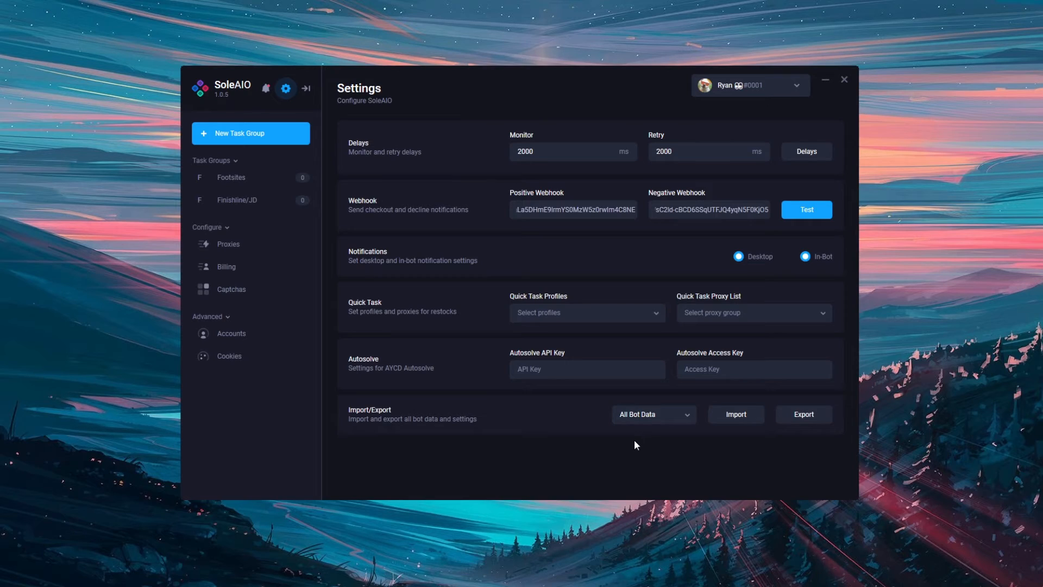
pyautogui.moveTo(629, 448)
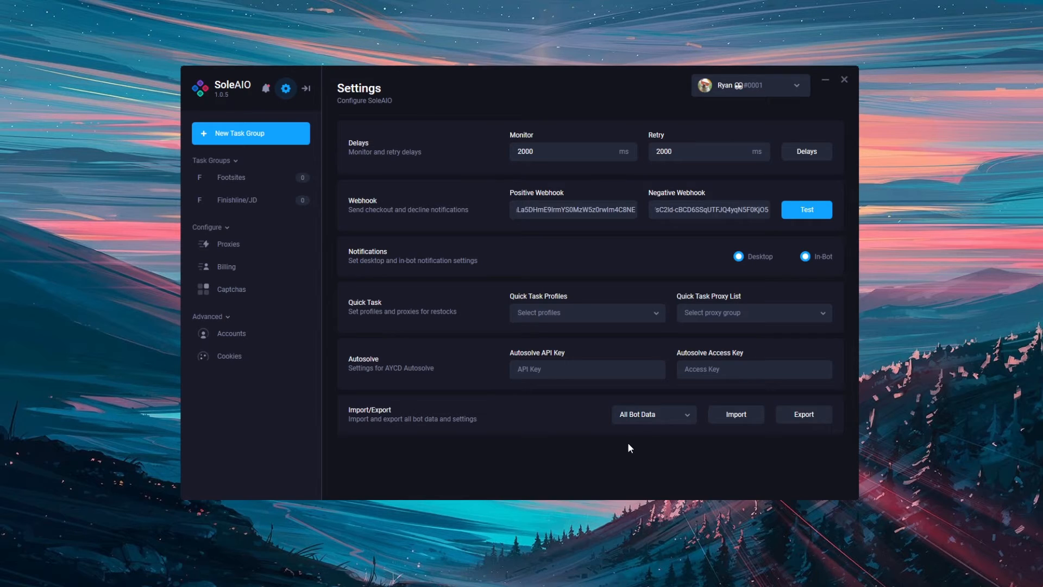
pyautogui.moveTo(626, 439)
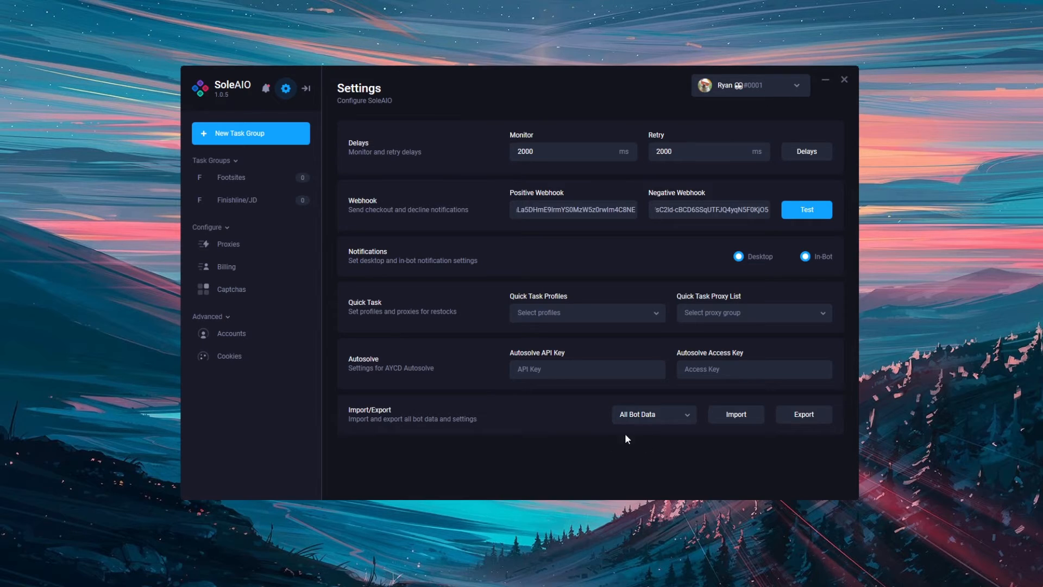
pyautogui.moveTo(503, 391)
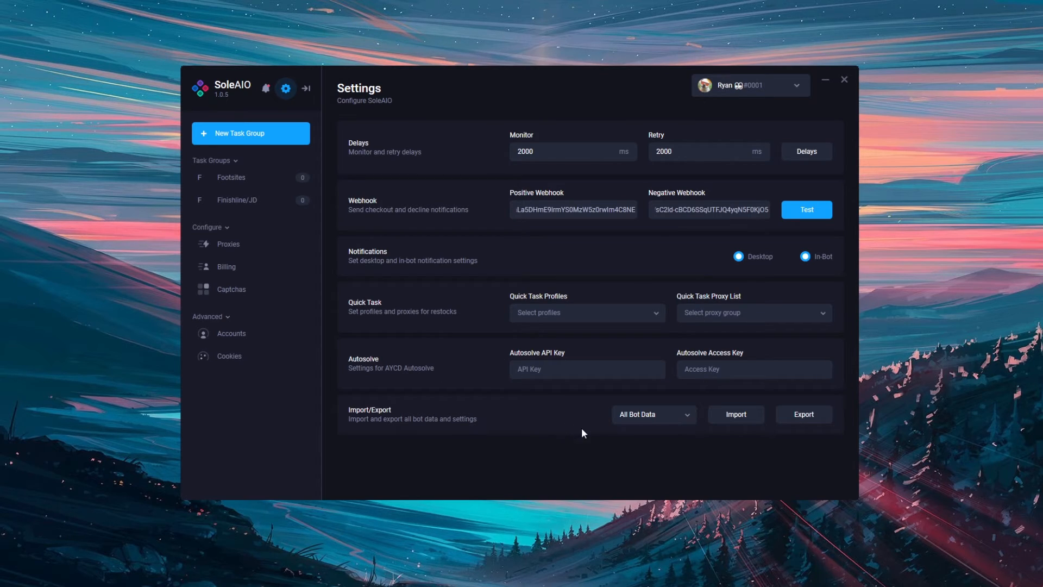
pyautogui.moveTo(823, 437)
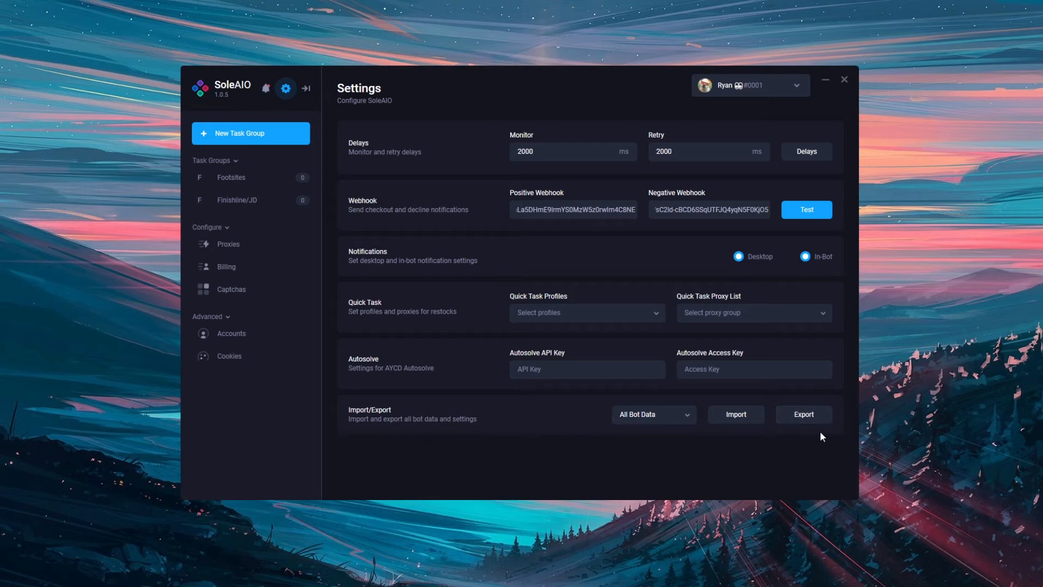
pyautogui.moveTo(816, 455)
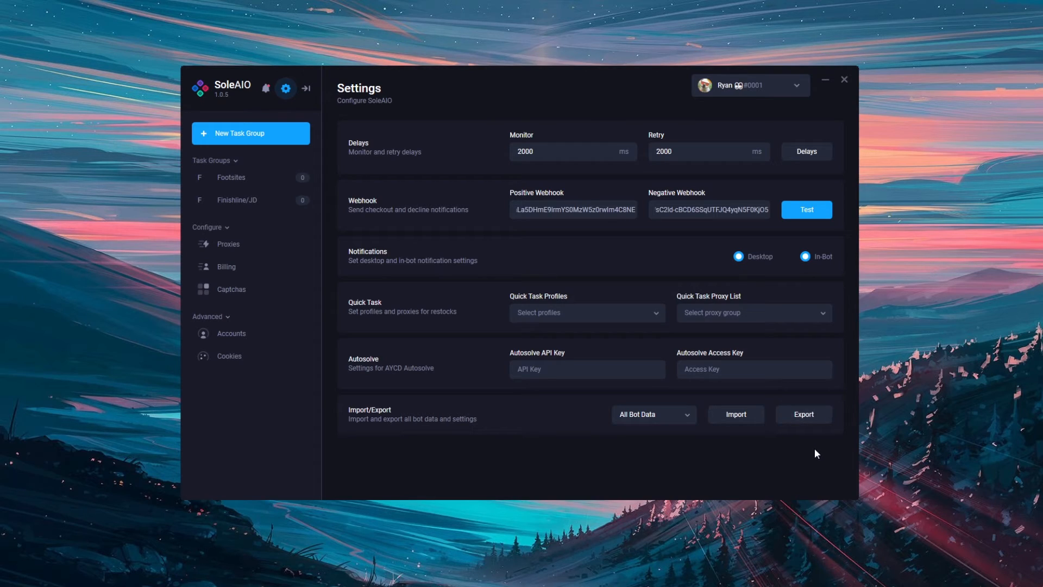
pyautogui.moveTo(812, 456)
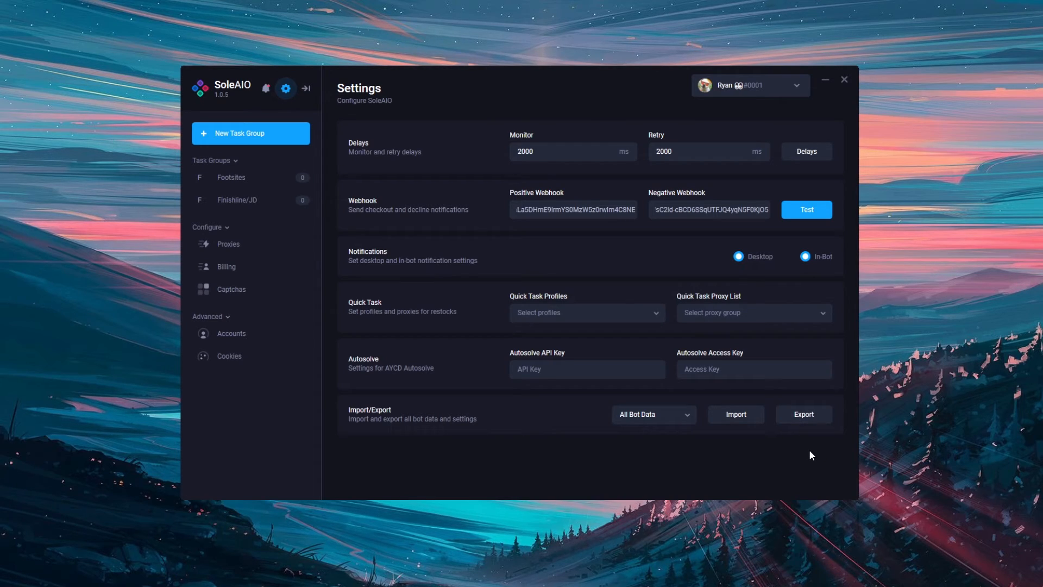
pyautogui.moveTo(726, 447)
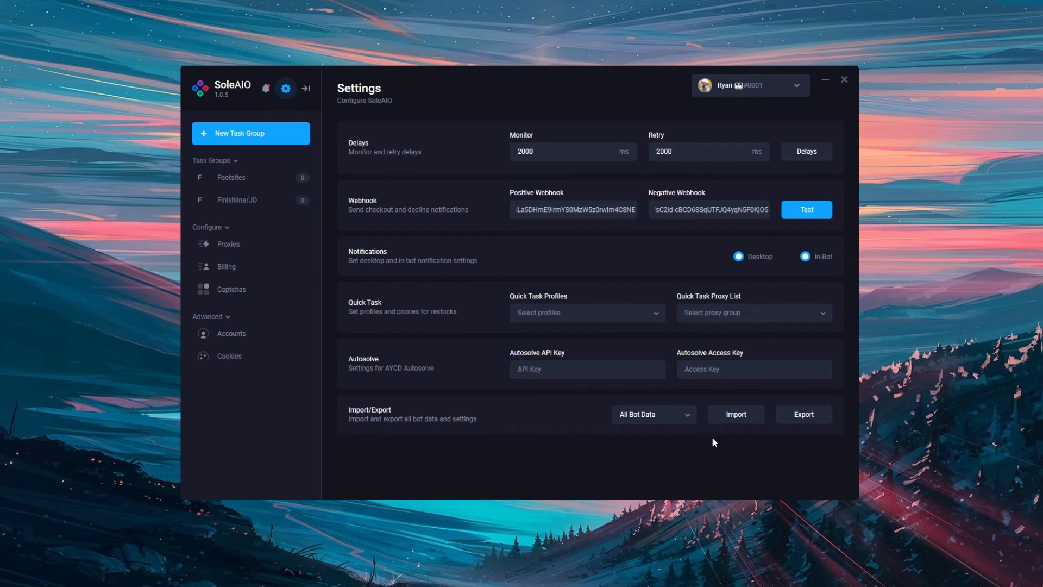
# - Choose Proxy Lists as the import/export data type and reopen the choices
pyautogui.click(653, 414)
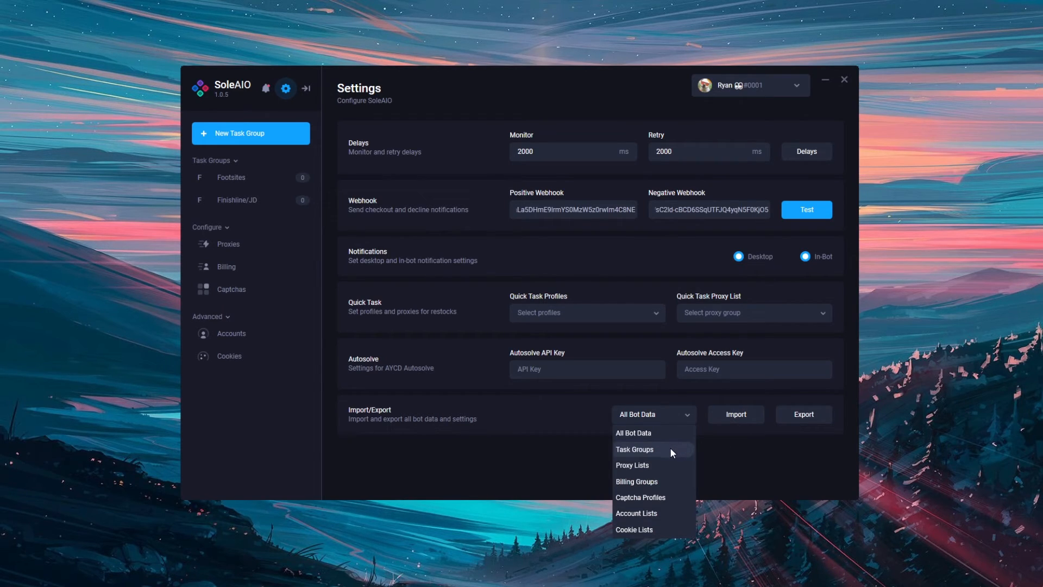
pyautogui.moveTo(663, 458)
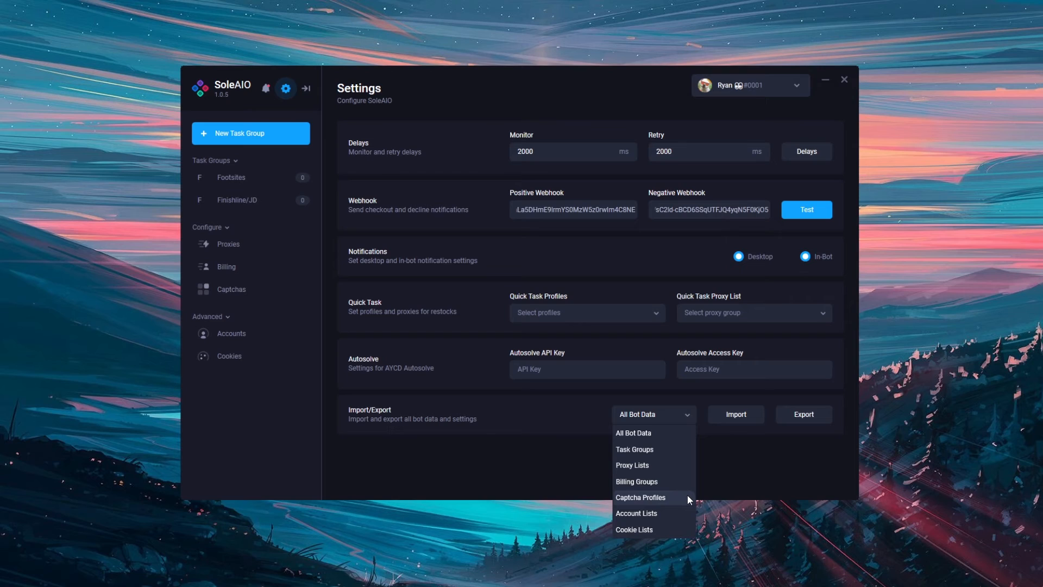
pyautogui.moveTo(679, 529)
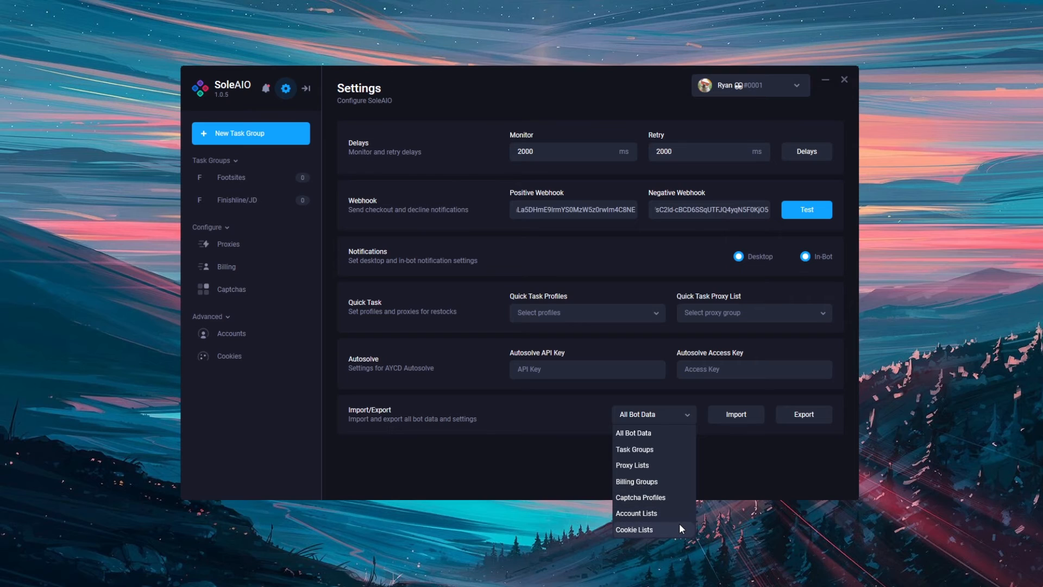
pyautogui.click(631, 465)
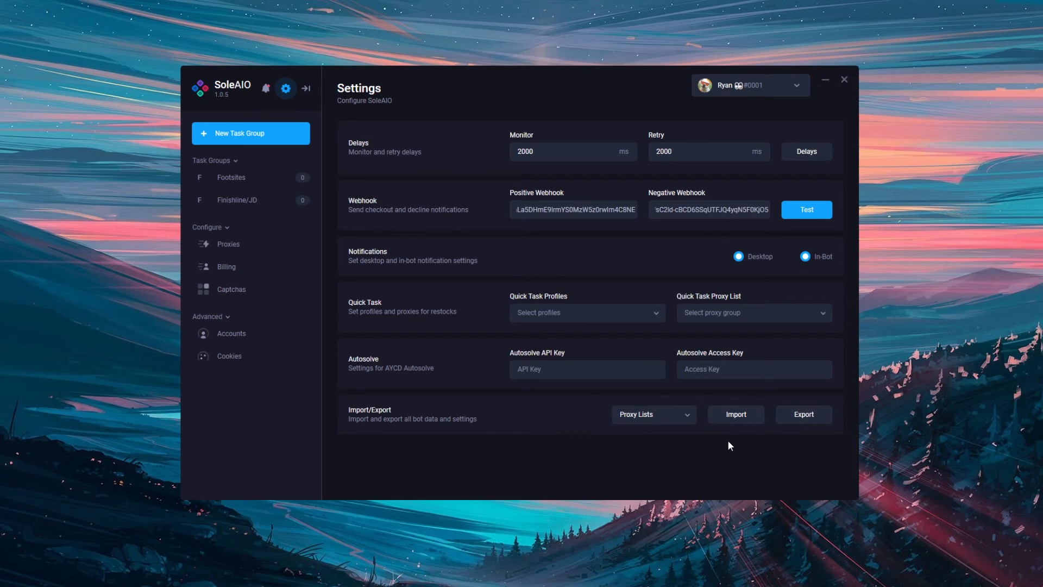
pyautogui.moveTo(727, 443)
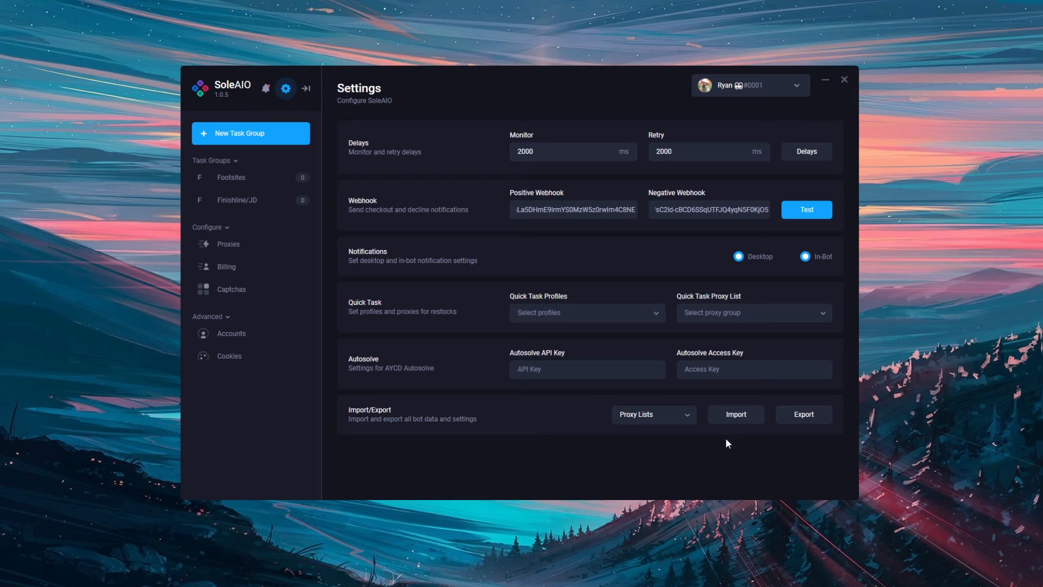
pyautogui.click(652, 414)
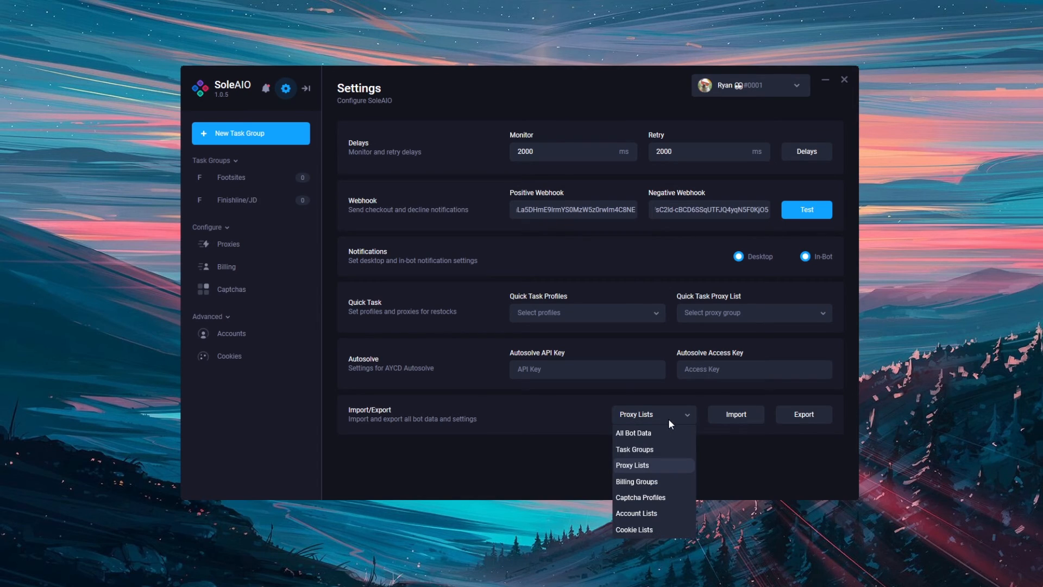
# - Switch the import/export data type to Billing Groups, then to Task Groups
pyautogui.click(636, 481)
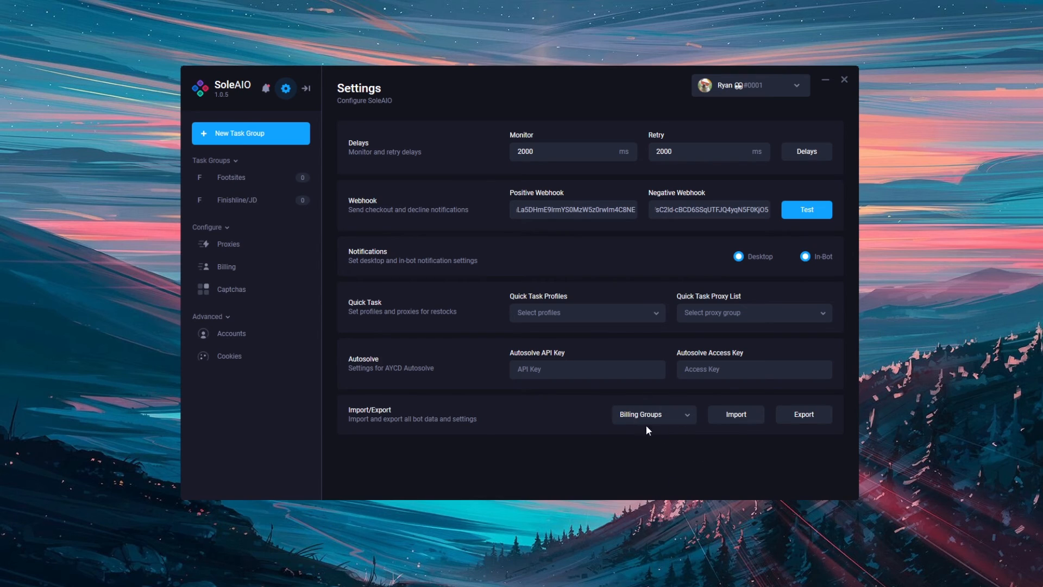
pyautogui.click(654, 414)
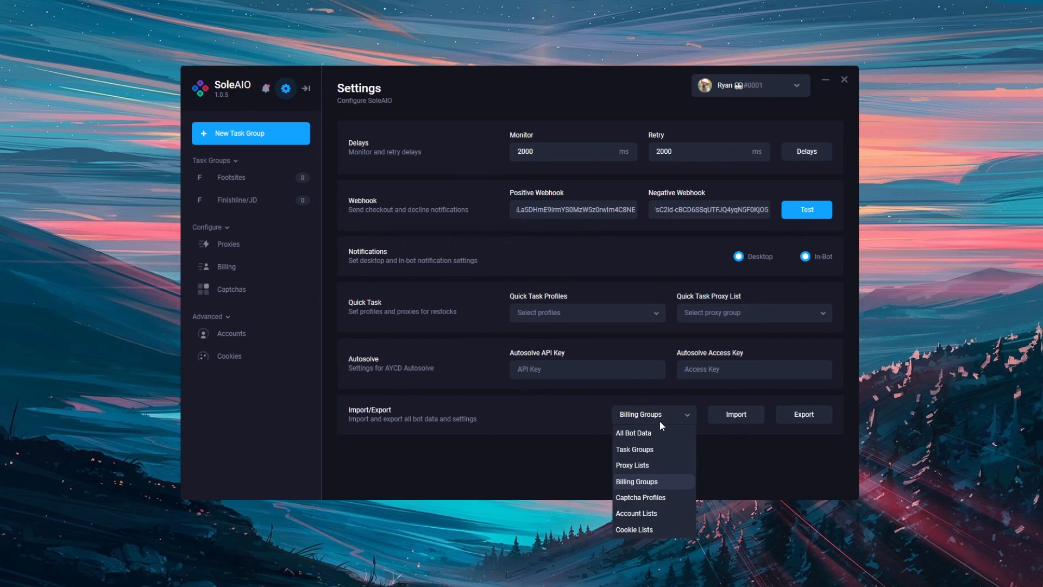
pyautogui.moveTo(674, 501)
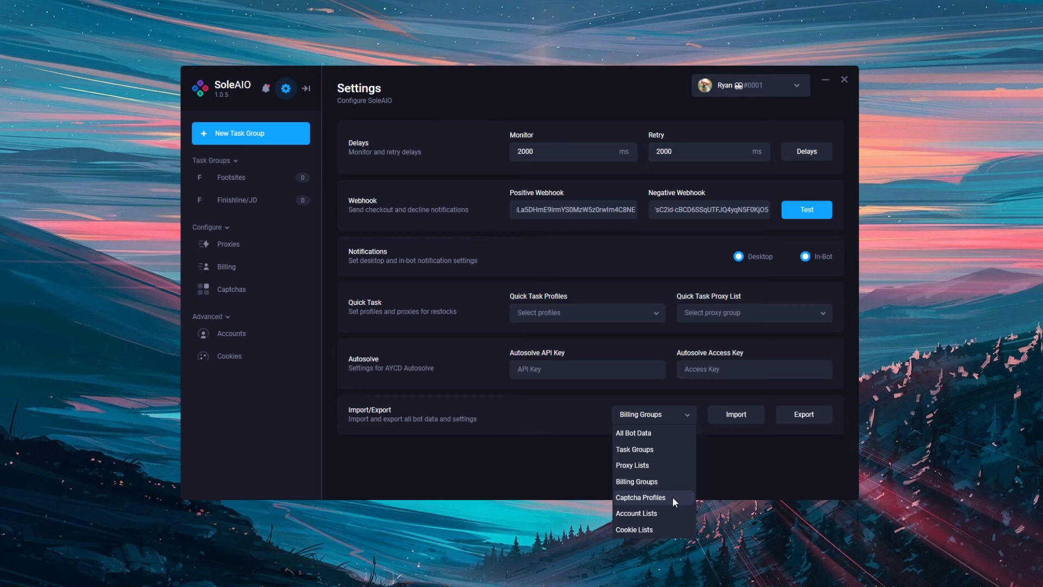
pyautogui.moveTo(651, 463)
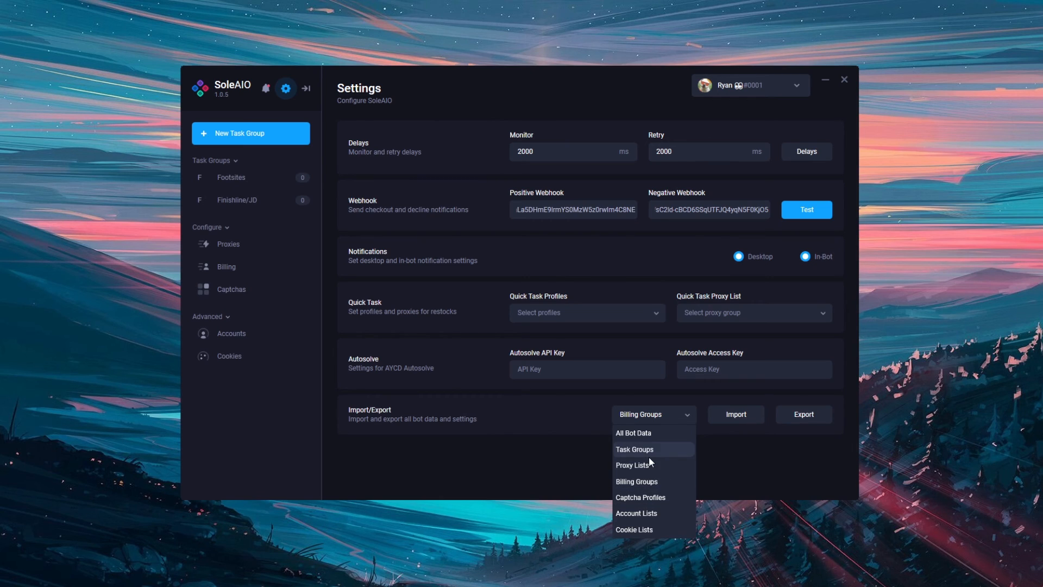
pyautogui.click(633, 448)
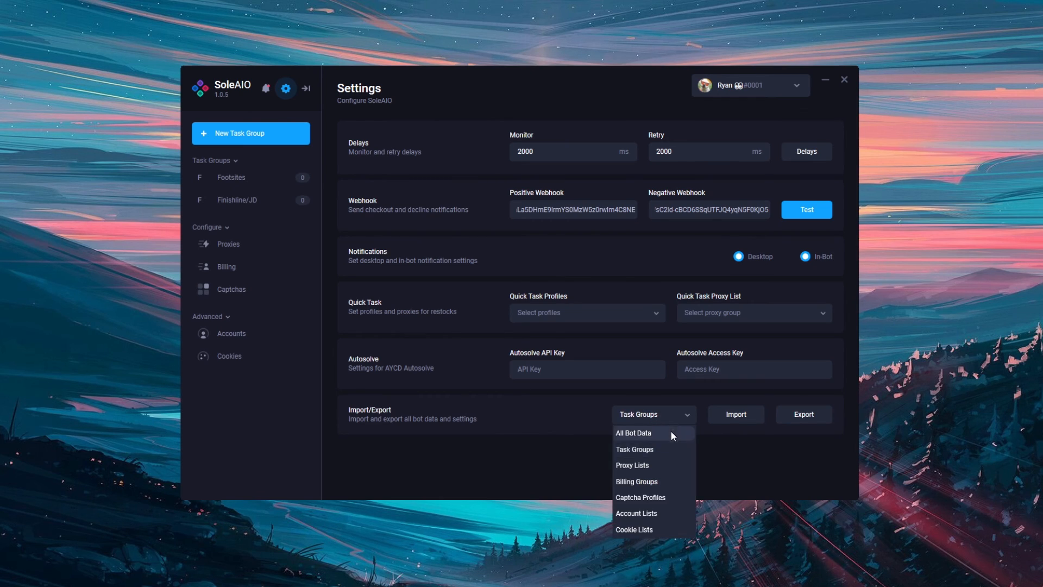